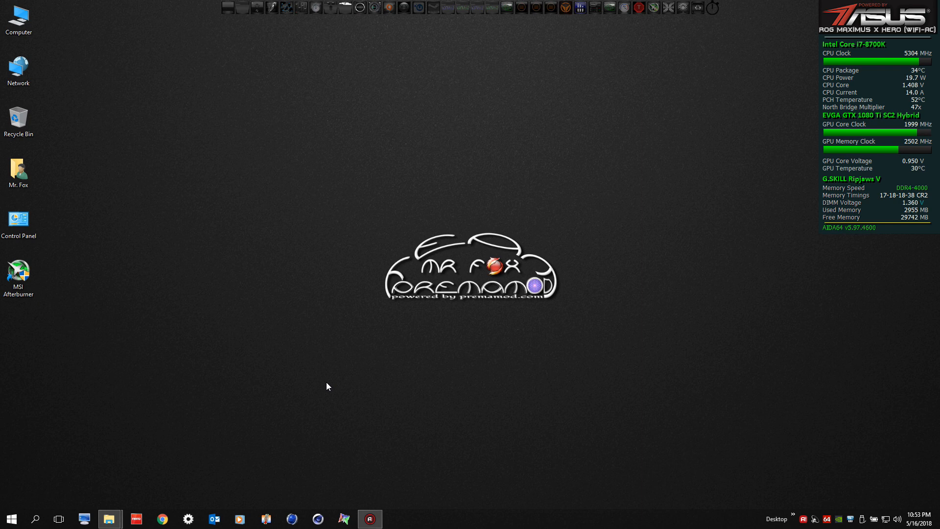
Launch MSI Afterburner from its desktop shortcut and centre its window on screen
{"action": "left_click", "coordinate": [19, 274]}
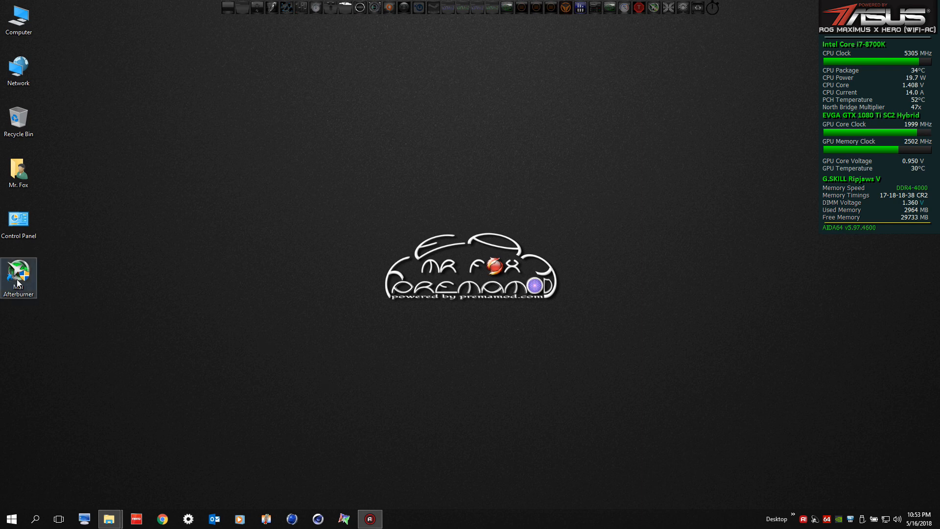
{"action": "mouse_move", "coordinate": [18, 276]}
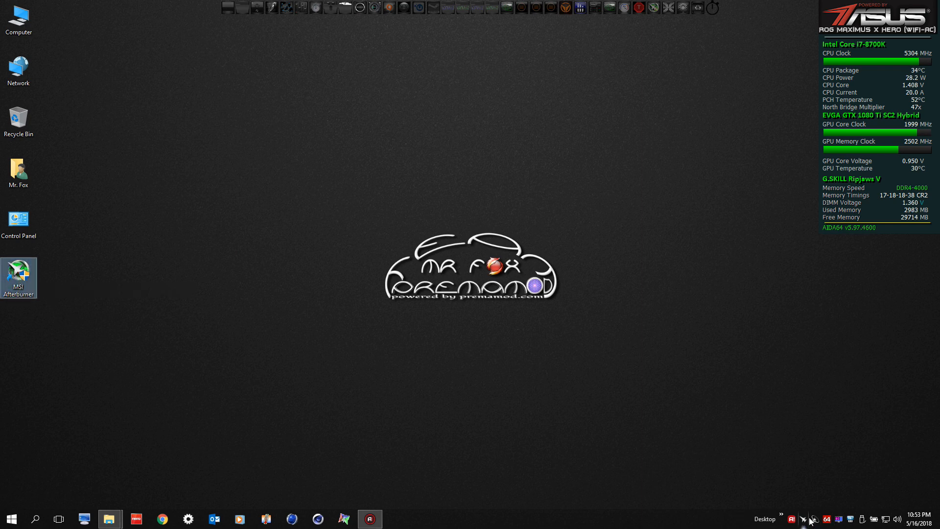
{"action": "double_click", "coordinate": [19, 277]}
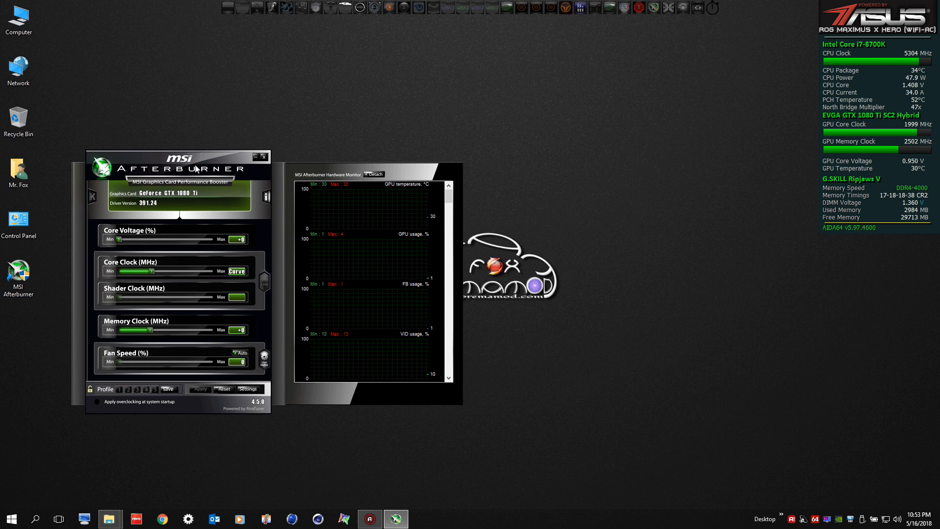
{"action": "left_click_drag", "start_coordinate": [177, 168], "coordinate": [402, 117]}
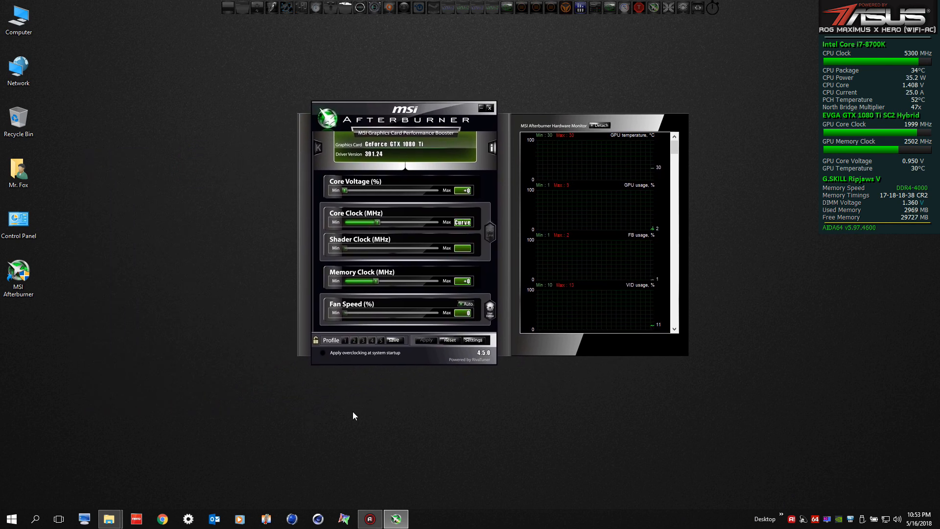
{"action": "mouse_move", "coordinate": [377, 418]}
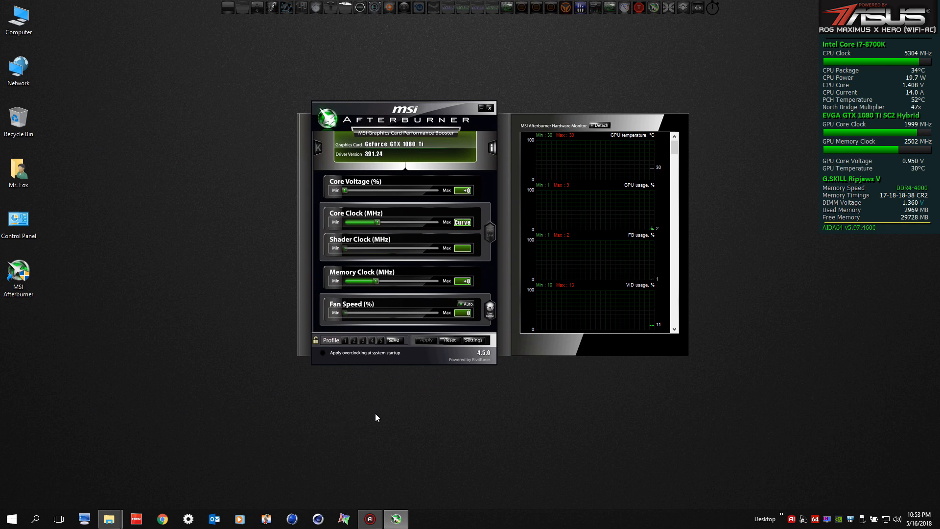
{"action": "mouse_move", "coordinate": [369, 403]}
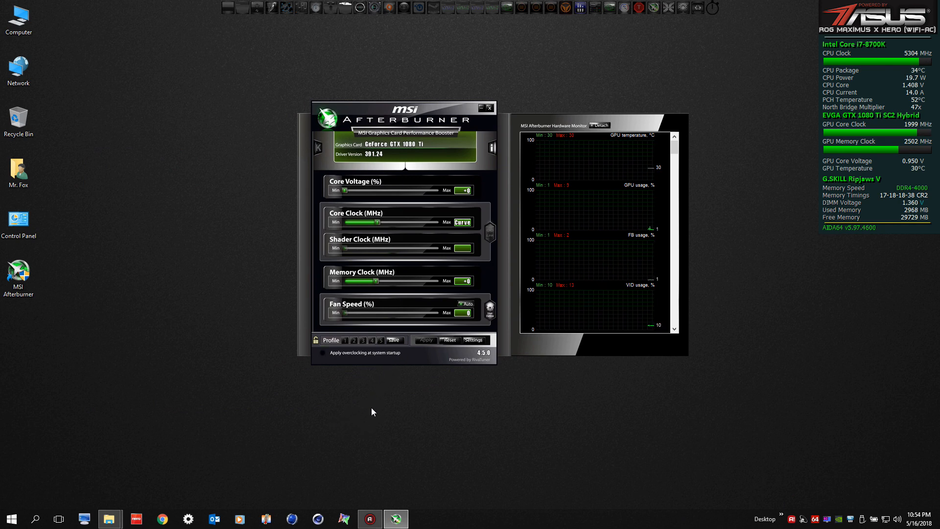
{"action": "mouse_move", "coordinate": [285, 475]}
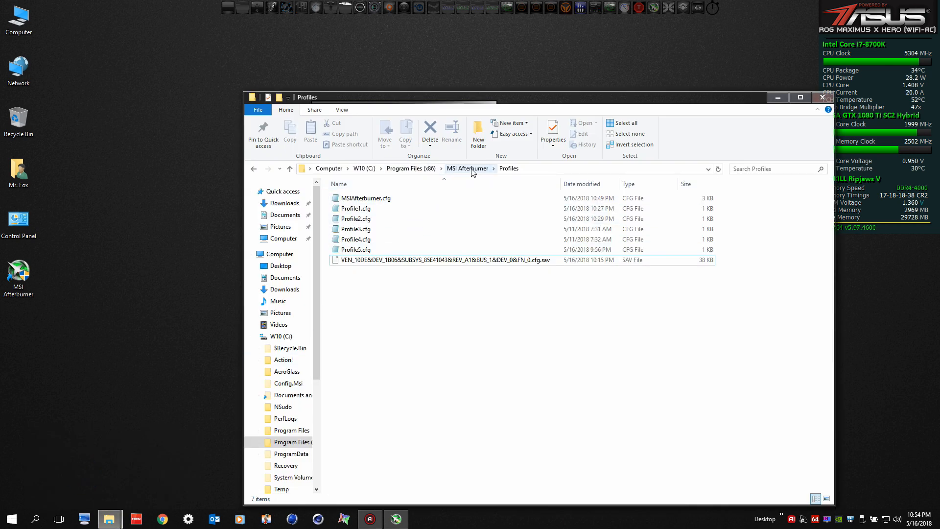
{"action": "mouse_move", "coordinate": [513, 179]}
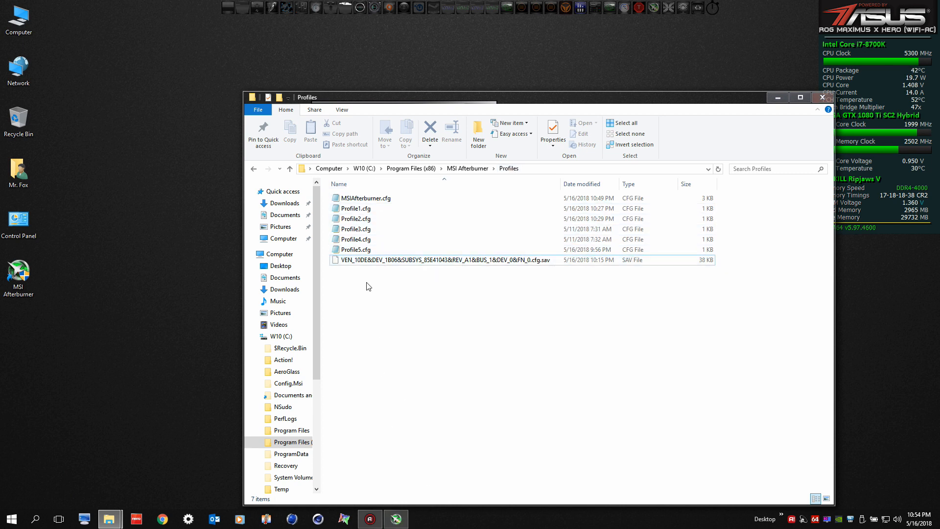
{"action": "mouse_move", "coordinate": [571, 260]}
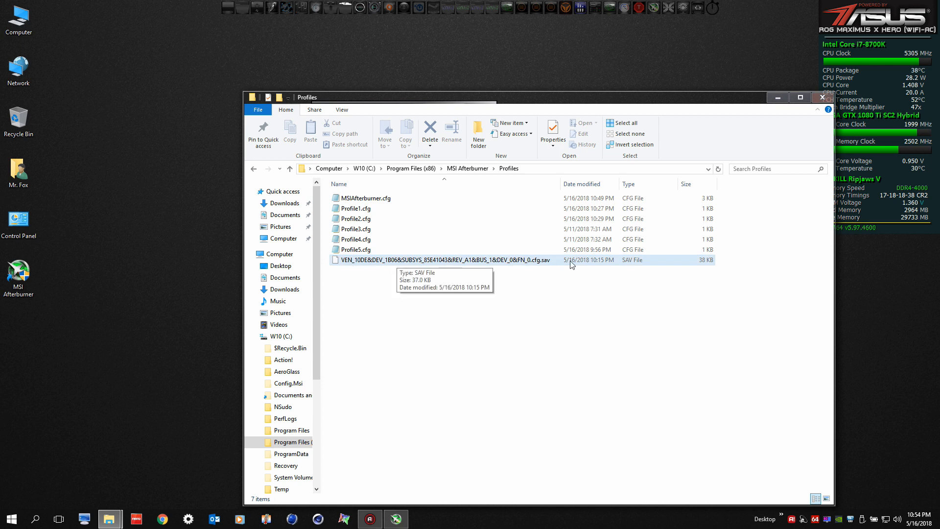
{"action": "mouse_move", "coordinate": [550, 266]}
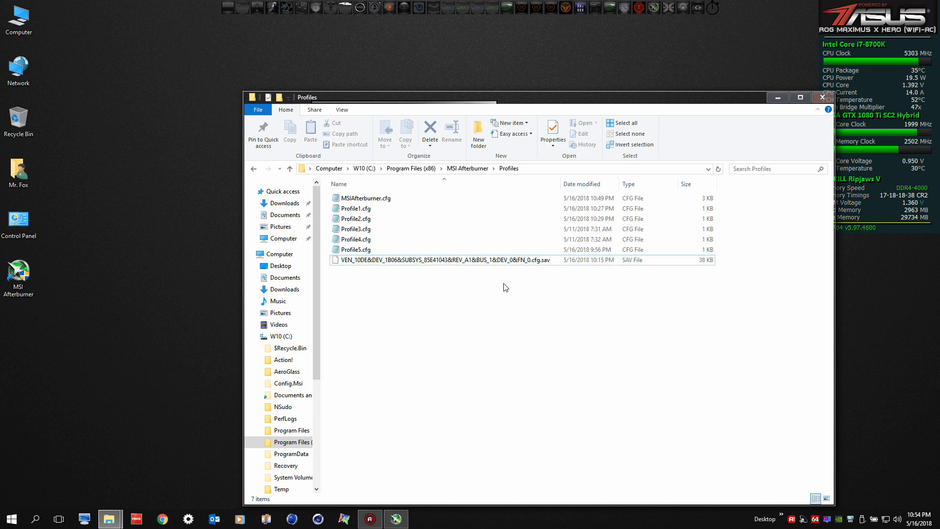
{"action": "mouse_move", "coordinate": [395, 518]}
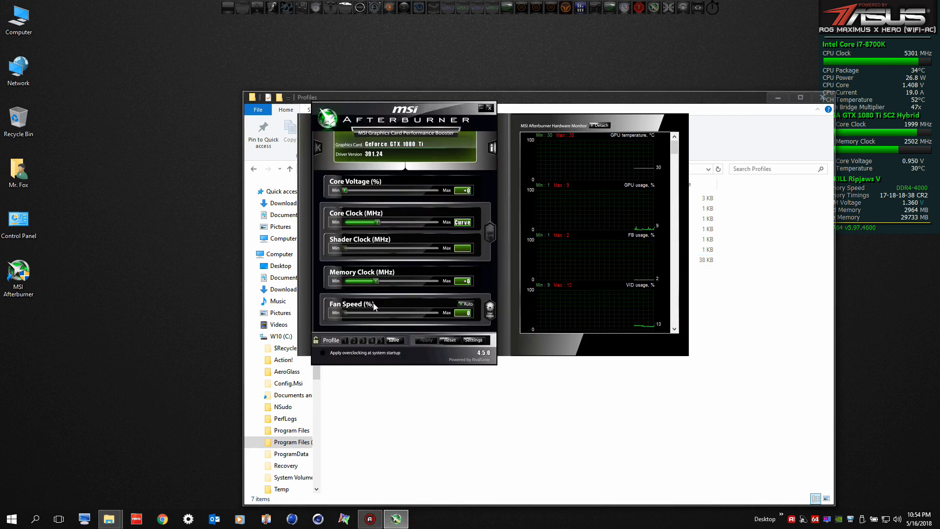
Move the Afterburner window aside and exit the program so it writes the card profile
{"action": "left_click_drag", "start_coordinate": [403, 118], "coordinate": [123, 70]}
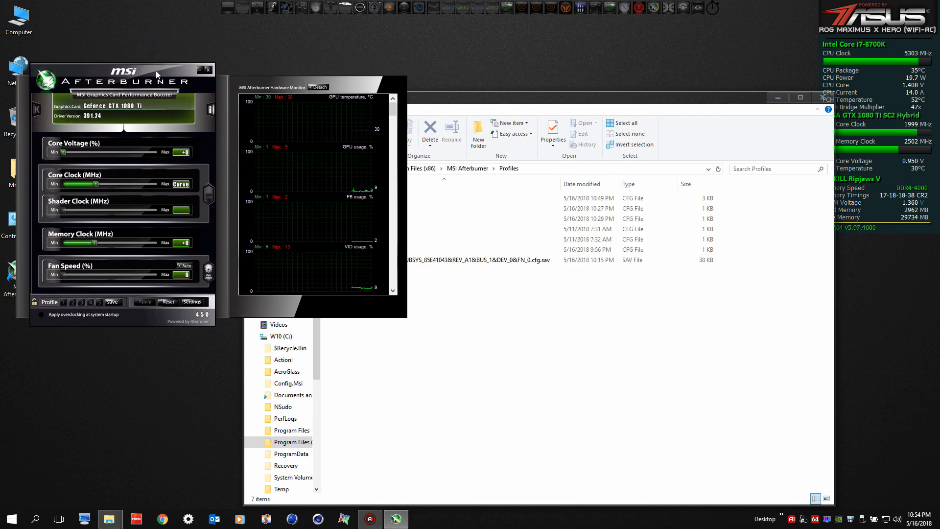
{"action": "left_click", "coordinate": [191, 301]}
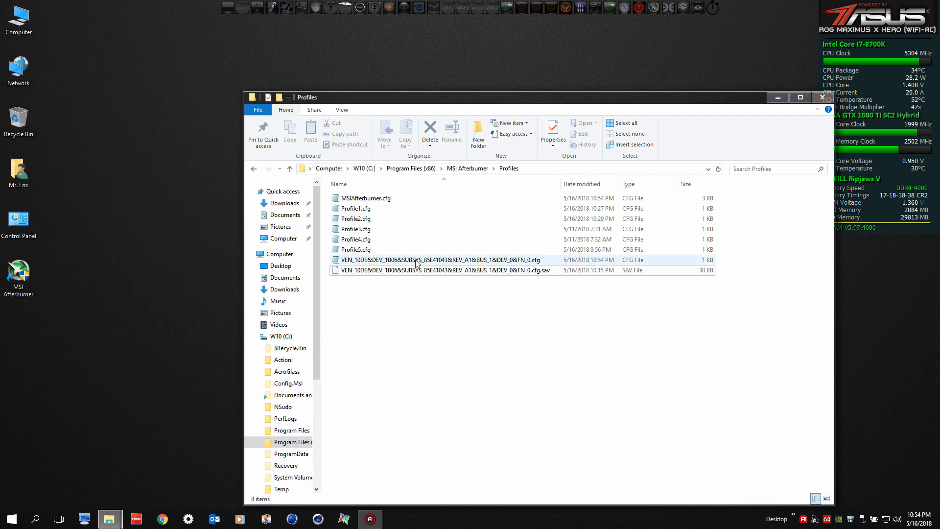
Open the VEN_10DE card config file and the voltage-control guide text file in Notepad
{"action": "left_click", "coordinate": [441, 260]}
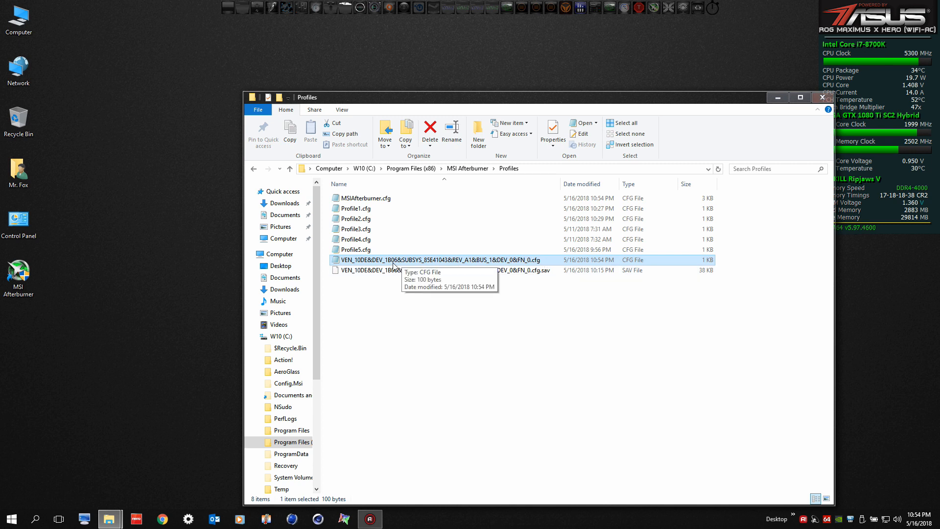
{"action": "double_click", "coordinate": [441, 260]}
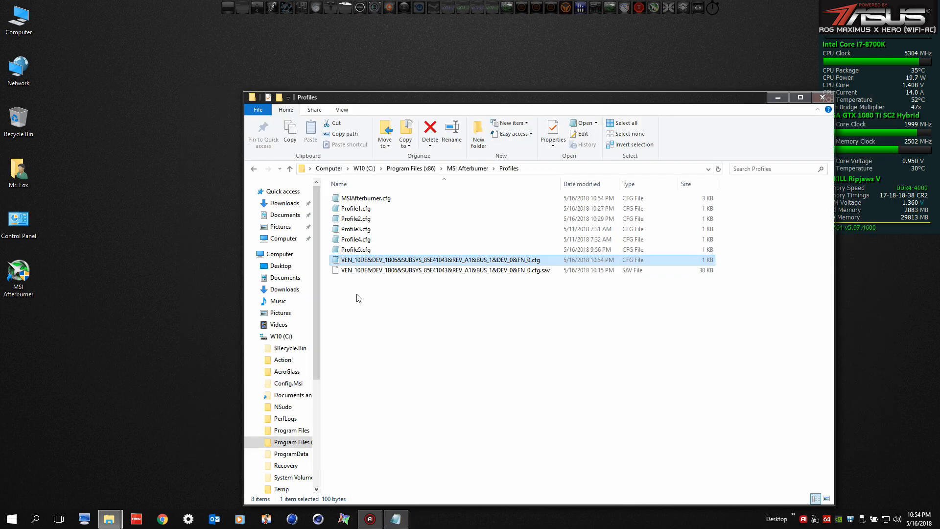
{"action": "double_click", "coordinate": [435, 260]}
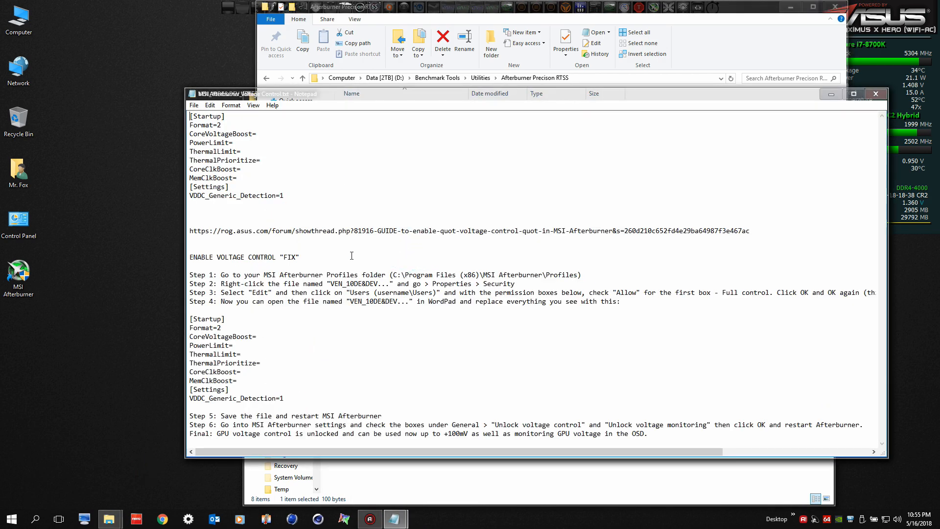
Copy the guide's [Startup] voltage-unlock block into the card config file
{"action": "left_click_drag", "start_coordinate": [189, 116], "coordinate": [284, 195]}
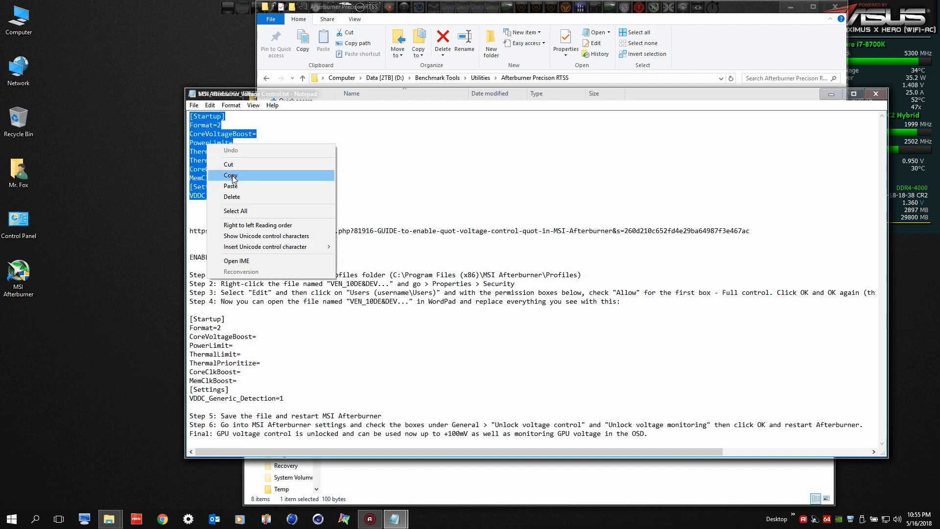
{"action": "left_click", "coordinate": [231, 175]}
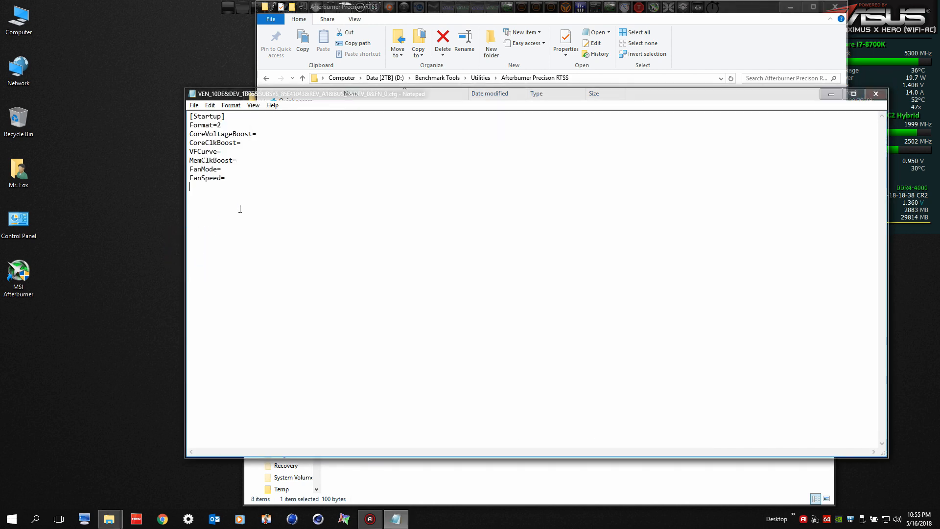
{"action": "key", "text": "ctrl+a"}
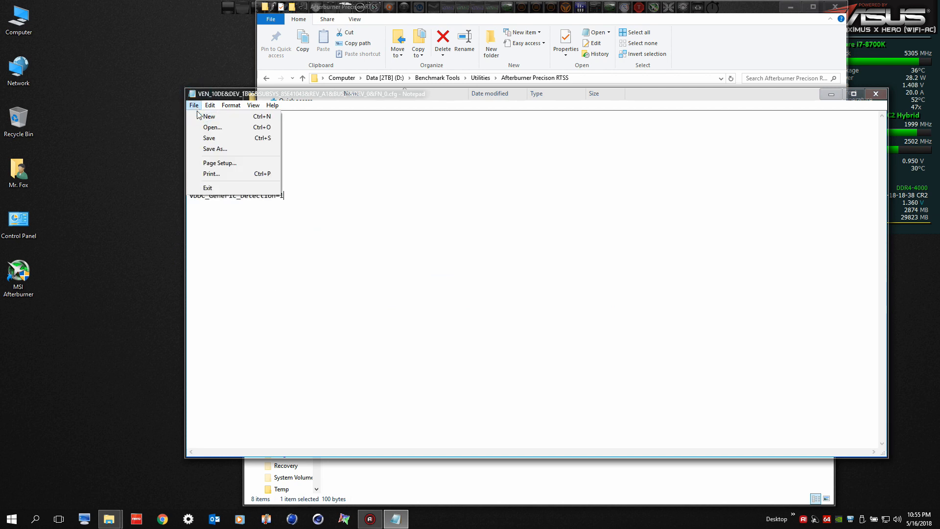
Save the edited config; after Access denied in Profiles, save it to the Desktop
{"action": "left_click", "coordinate": [215, 149]}
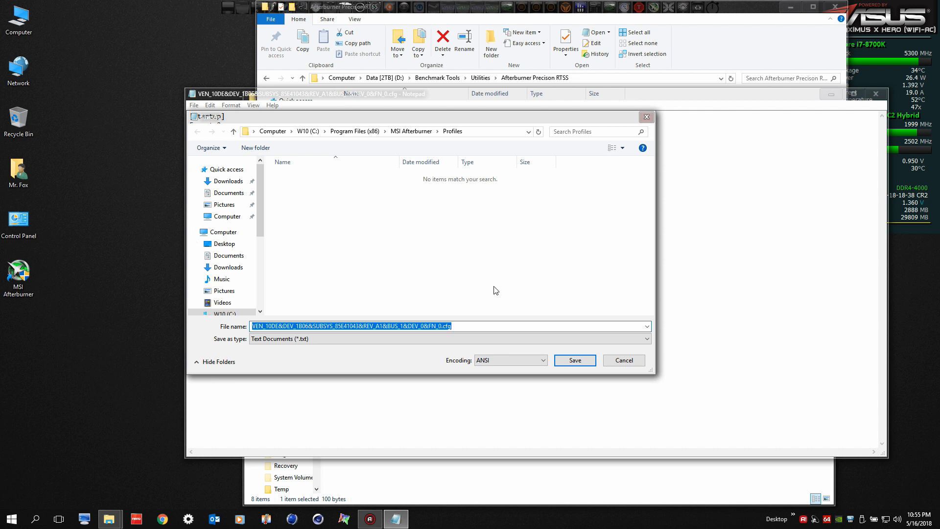
{"action": "left_click", "coordinate": [574, 361]}
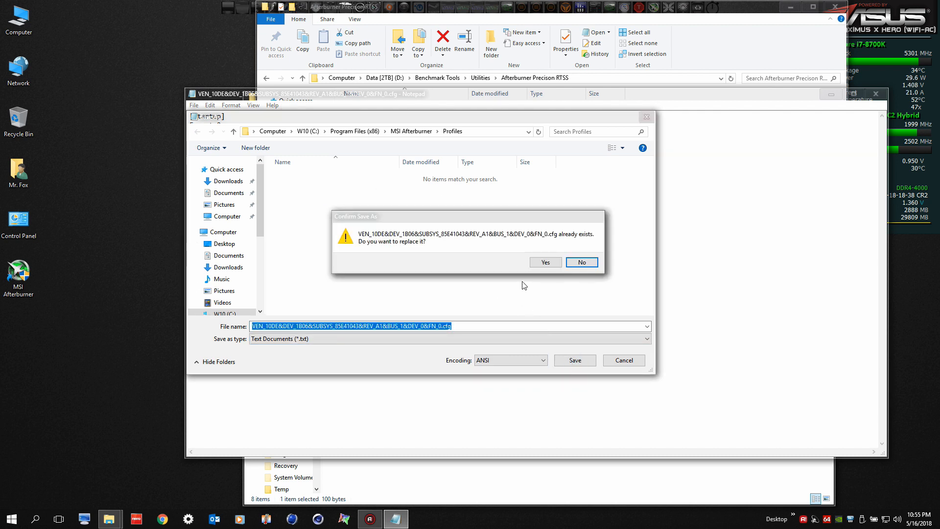
{"action": "left_click", "coordinate": [545, 262]}
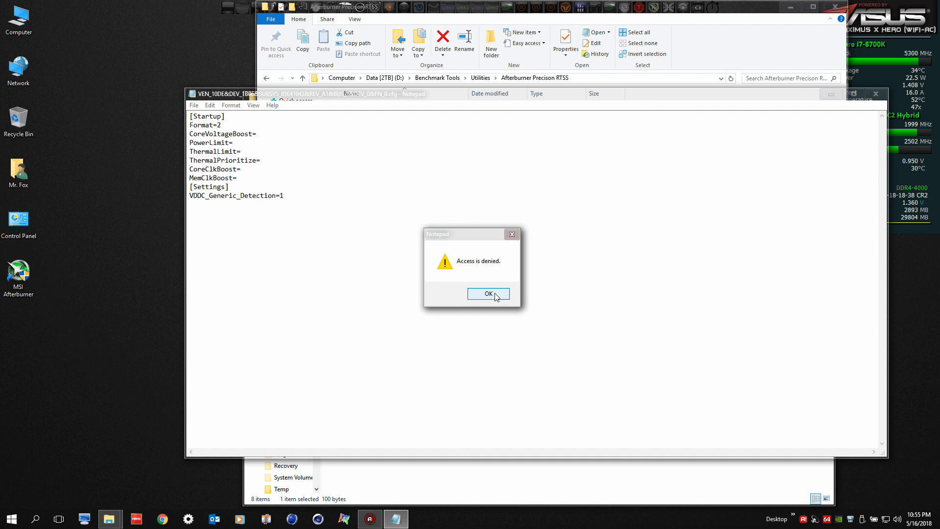
{"action": "left_click", "coordinate": [488, 294]}
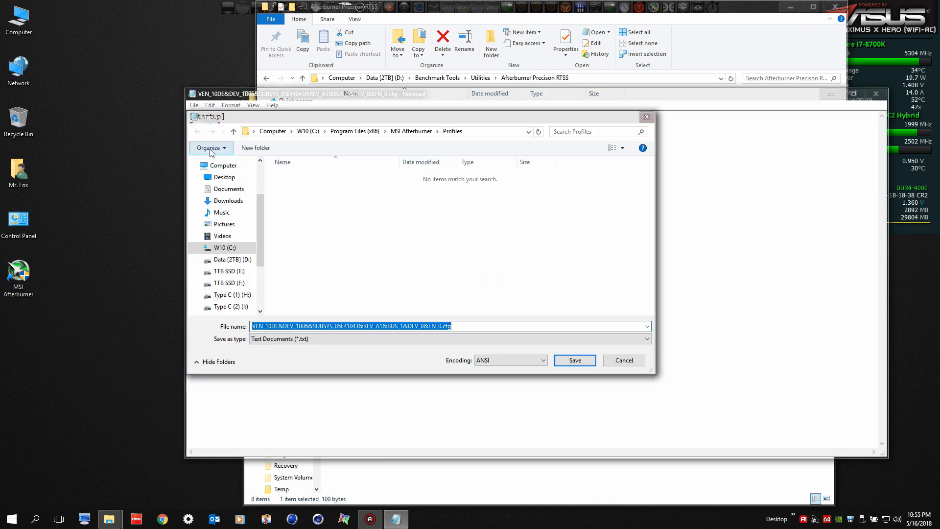
{"action": "left_click", "coordinate": [574, 361]}
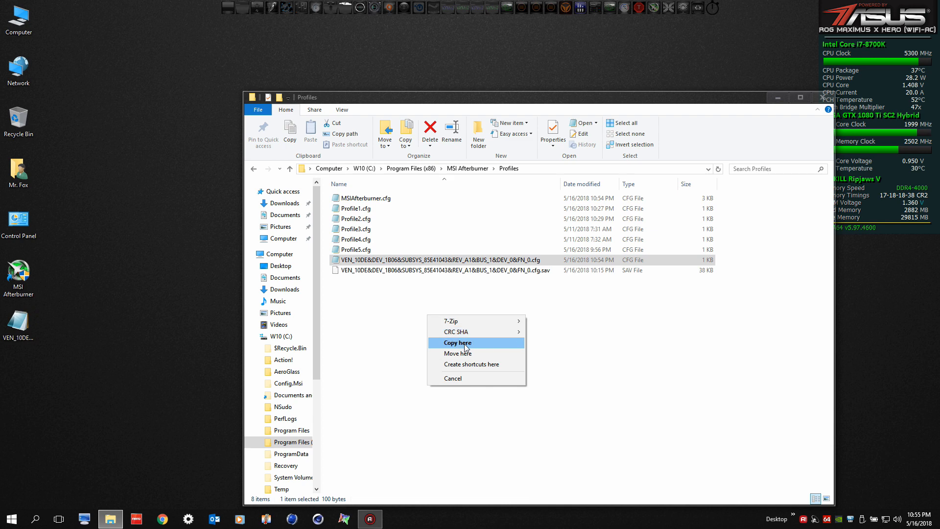
Copy the edited cfg from the desktop into Profiles, replacing the original, and close the folder
{"action": "left_click", "coordinate": [456, 342]}
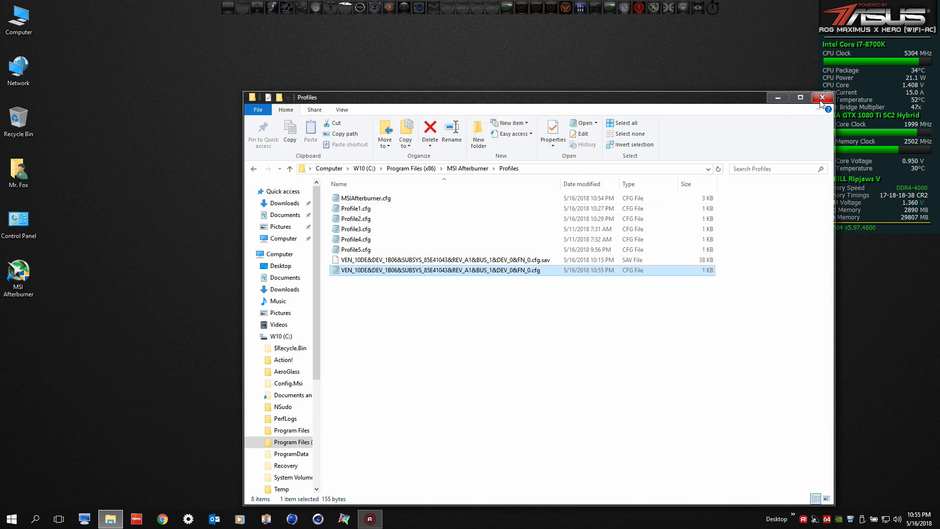
{"action": "left_click", "coordinate": [821, 97]}
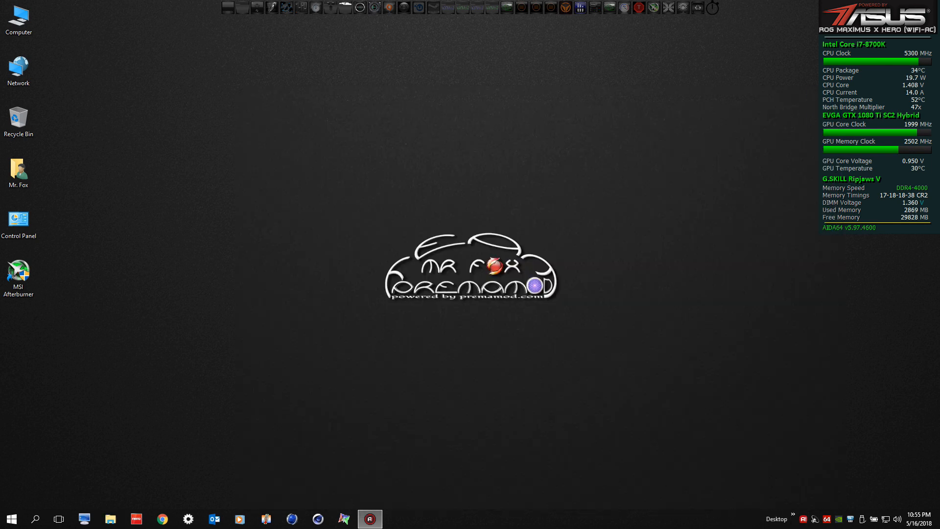
{"action": "mouse_move", "coordinate": [654, 8]}
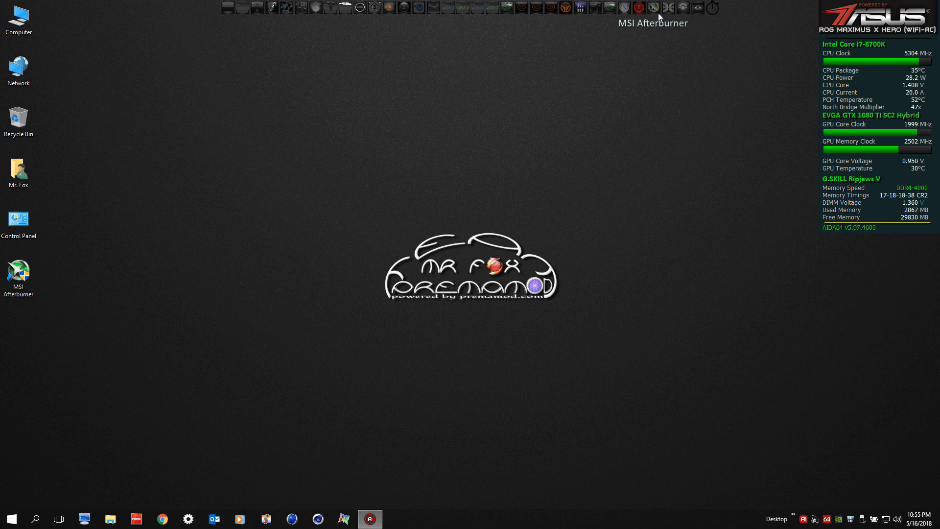
{"action": "mouse_move", "coordinate": [638, 32]}
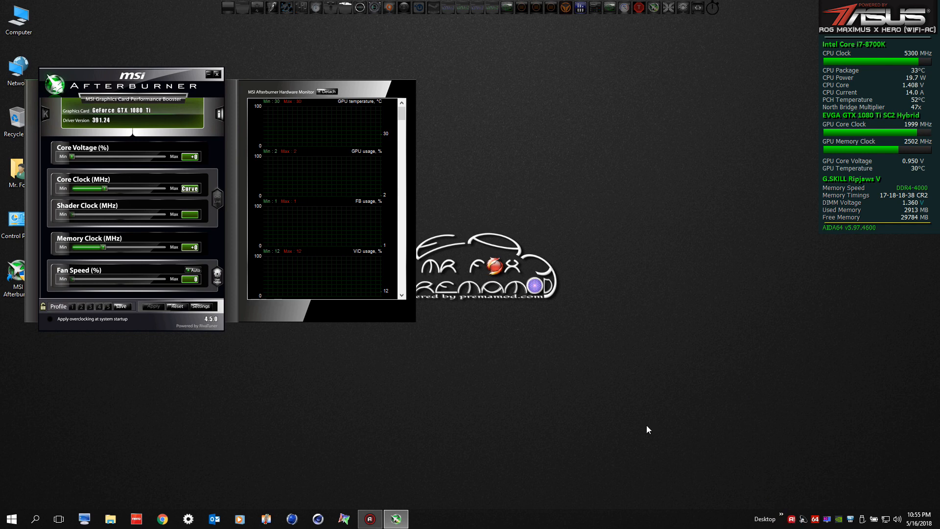
Centre the reopened Afterburner window and set Core Voltage to the maximum +100
{"action": "left_click_drag", "start_coordinate": [131, 81], "coordinate": [347, 98]}
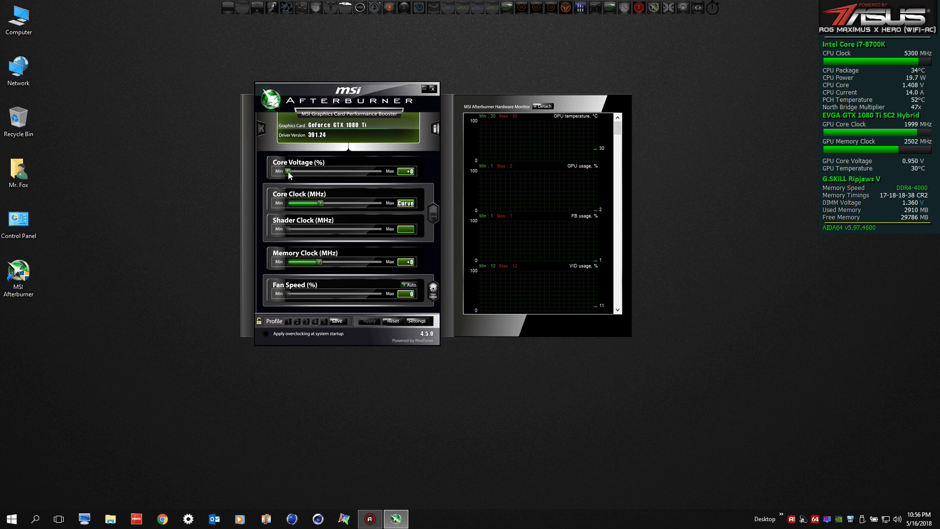
{"action": "left_click_drag", "start_coordinate": [288, 172], "coordinate": [377, 172]}
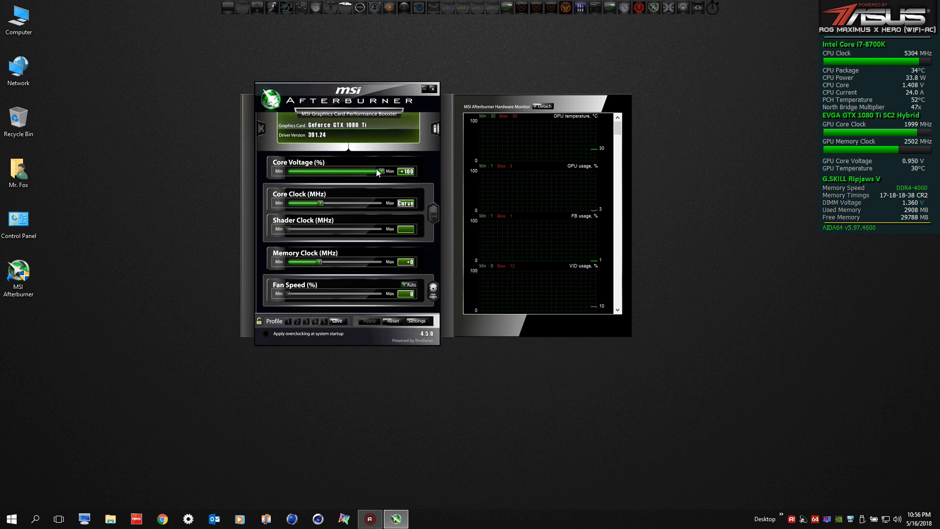
{"action": "mouse_move", "coordinate": [360, 171]}
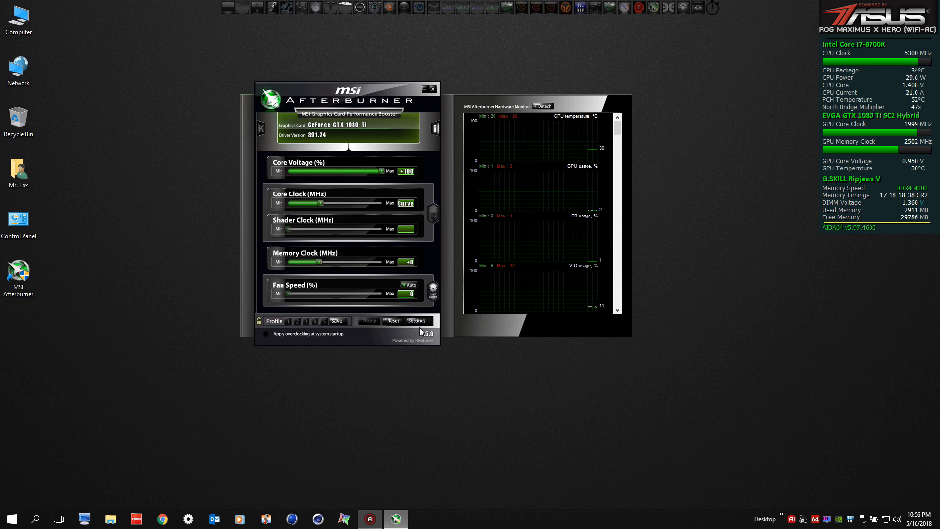
Apply the MSI Cyborg Afterburner skin by Drerex Design, then move the window top-left
{"action": "left_click", "coordinate": [416, 321]}
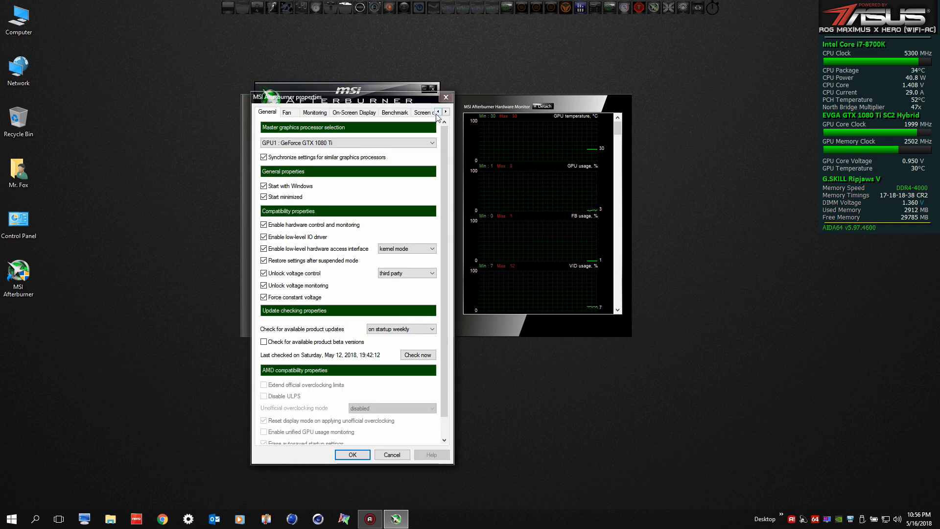
{"action": "left_click", "coordinate": [446, 113]}
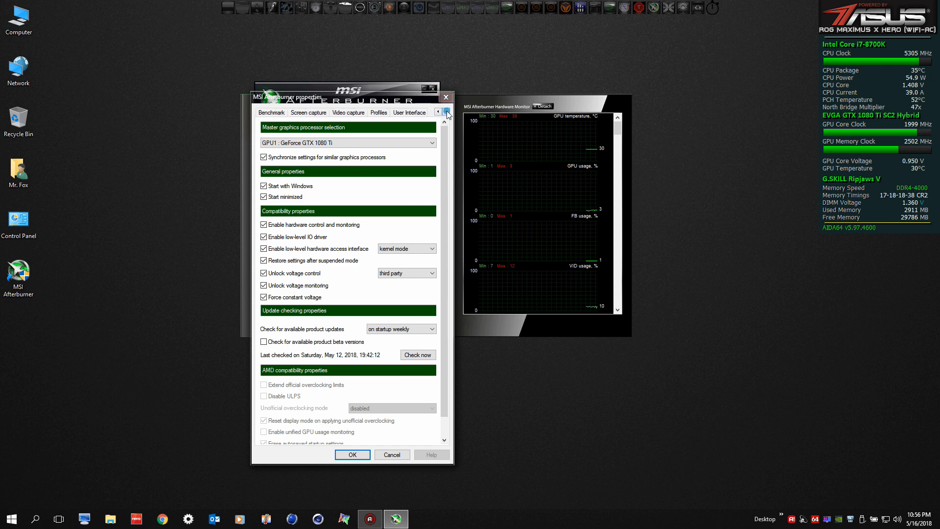
{"action": "left_click", "coordinate": [431, 258]}
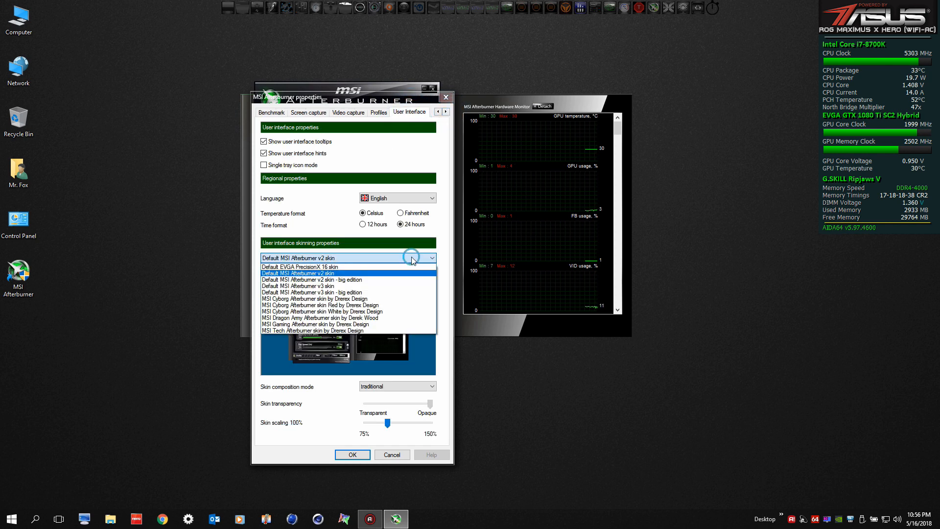
{"action": "left_click", "coordinate": [315, 298]}
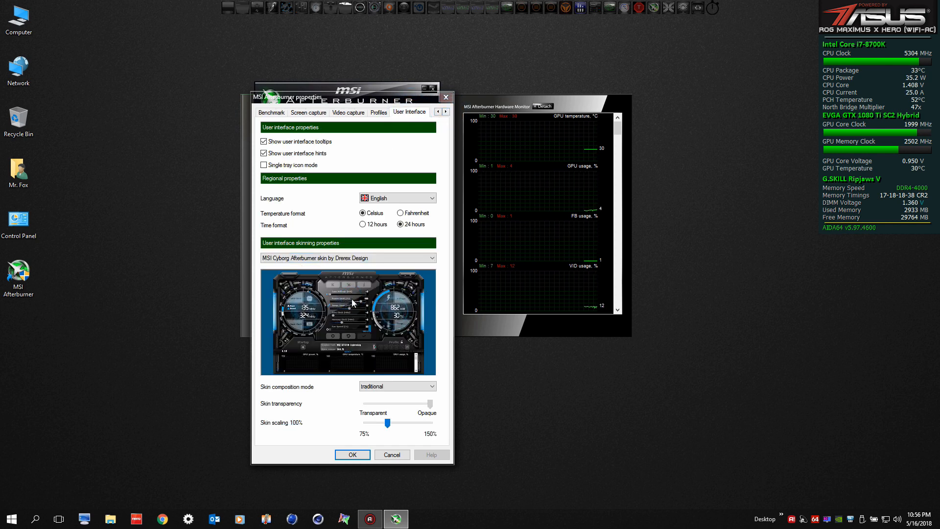
{"action": "left_click", "coordinate": [352, 454]}
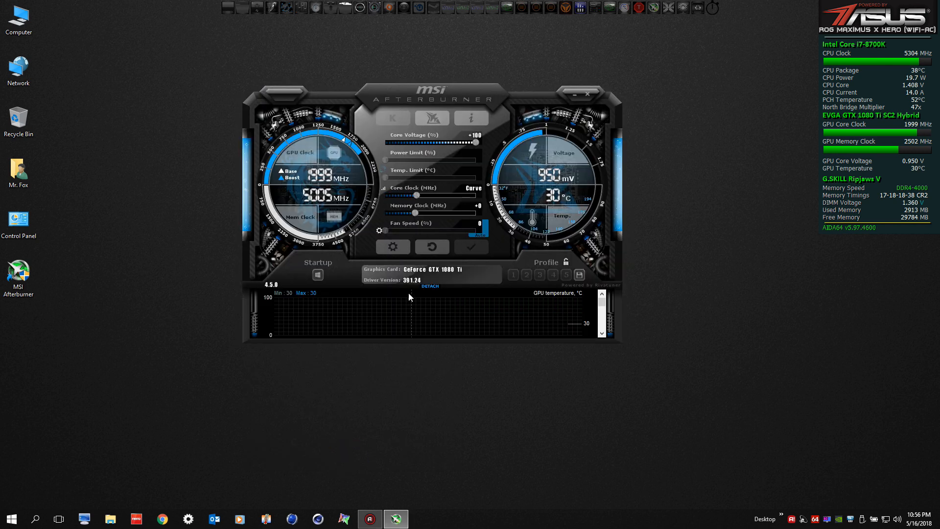
{"action": "mouse_move", "coordinate": [550, 181]}
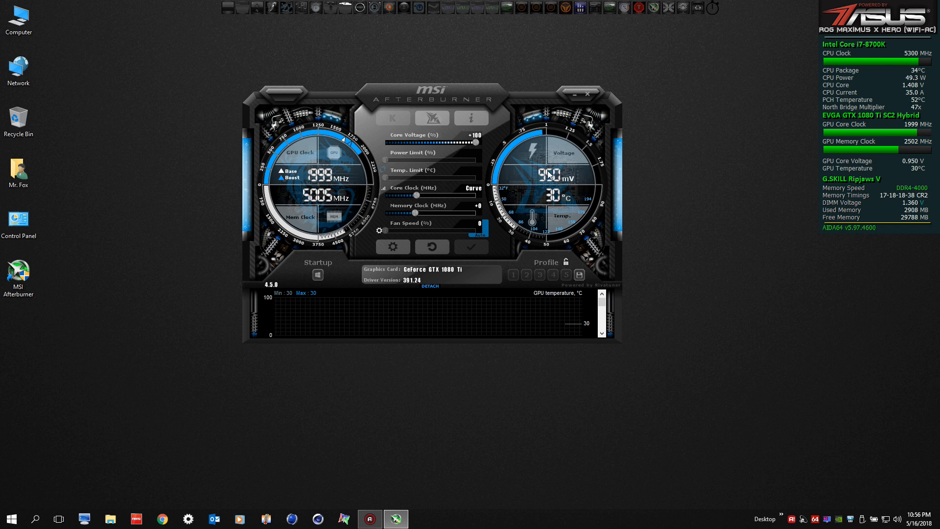
{"action": "left_click_drag", "start_coordinate": [432, 96], "coordinate": [272, 168]}
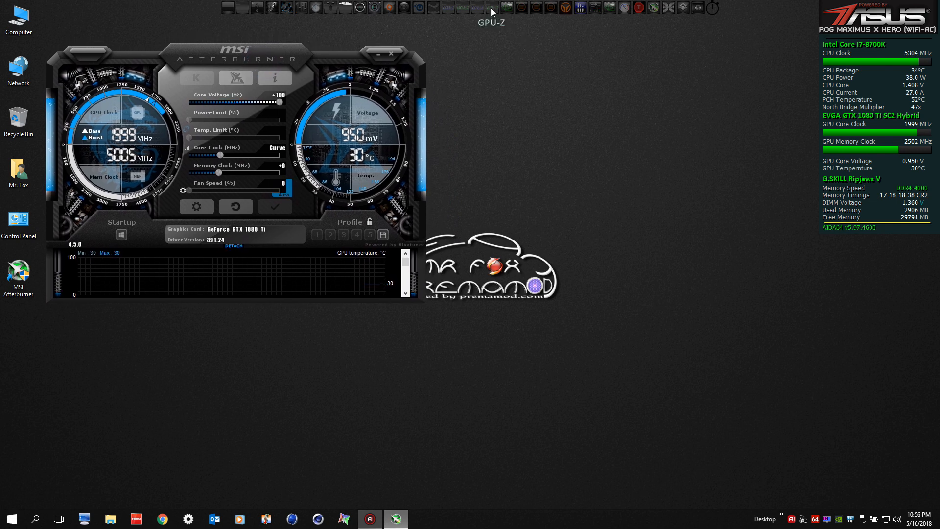
Launch GPU-Z, start its Render Test, and show the Sensors readings
{"action": "left_click", "coordinate": [491, 7]}
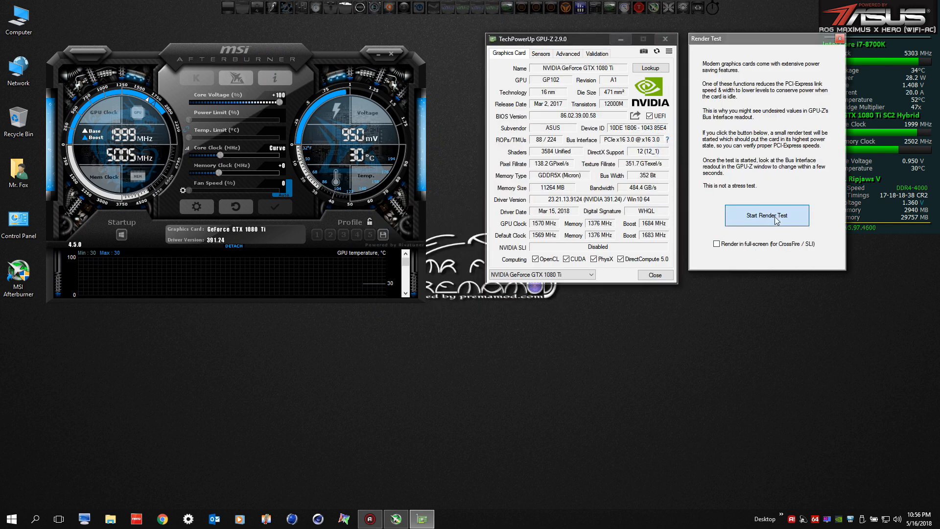
{"action": "left_click", "coordinate": [767, 216]}
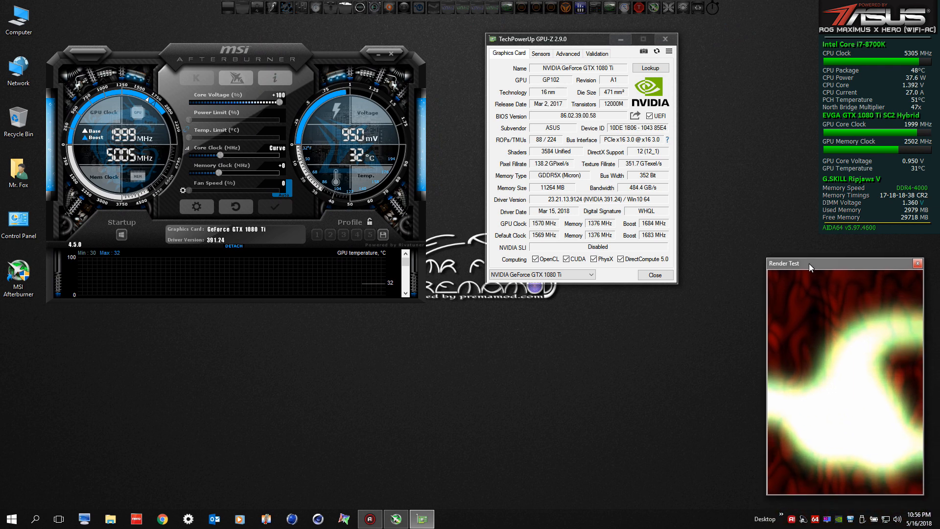
{"action": "left_click", "coordinate": [541, 53]}
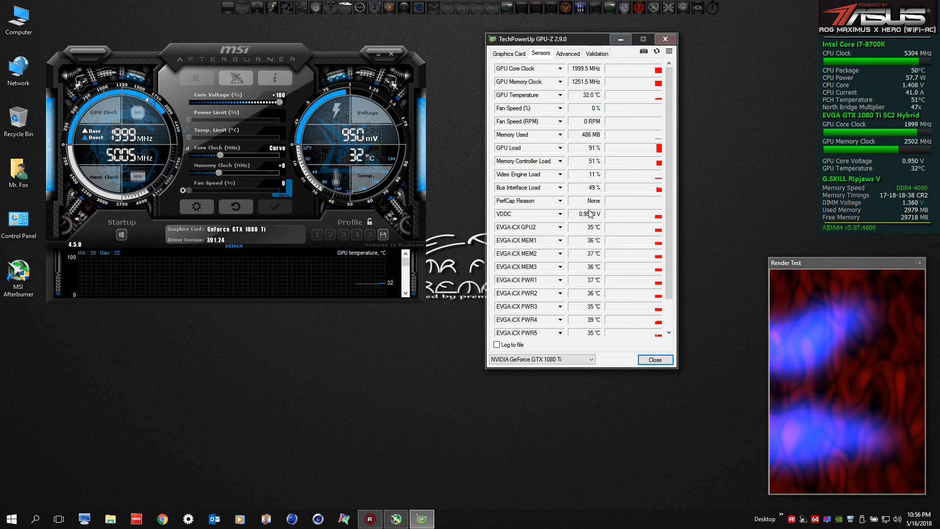
Place GPU-Z beside the Render Test window and watch VDDC reach about 1.025 V
{"action": "left_click", "coordinate": [235, 206]}
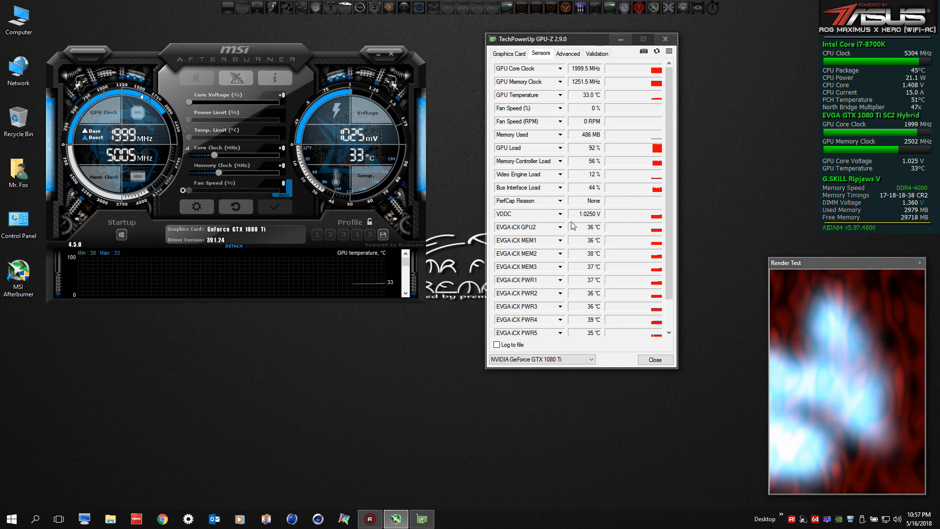
{"action": "mouse_move", "coordinate": [585, 217]}
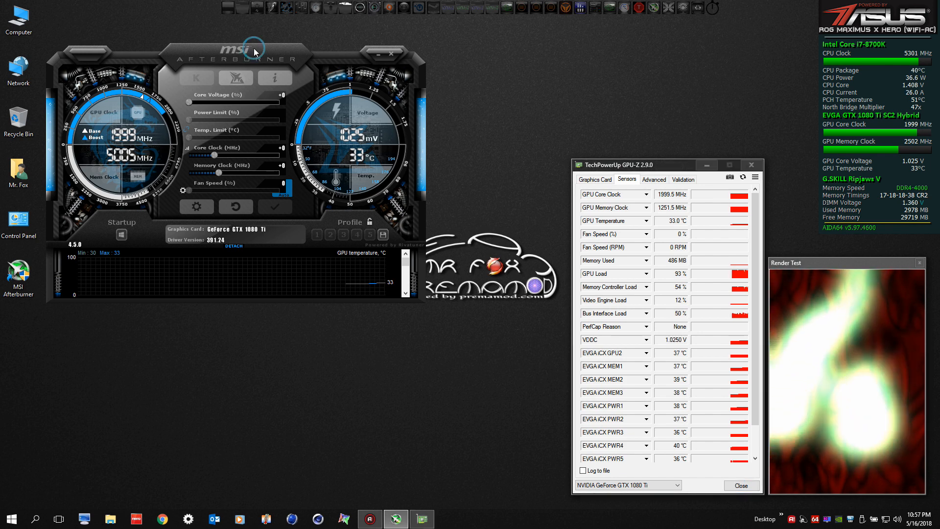
Reposition Afterburner and, in the Ctrl+F curve editor, lift the 950 mV point to 2001 MHz
{"action": "left_click_drag", "start_coordinate": [255, 51], "coordinate": [268, 168]}
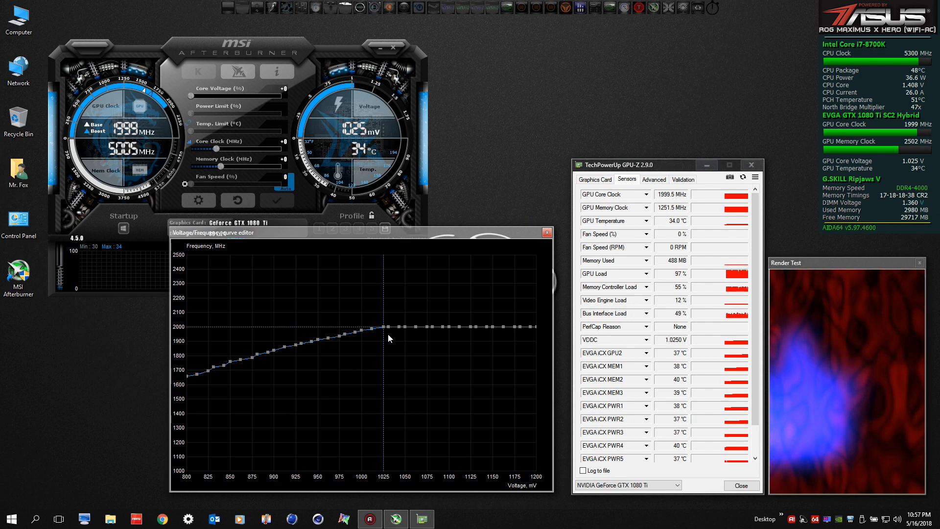
{"action": "mouse_move", "coordinate": [316, 411]}
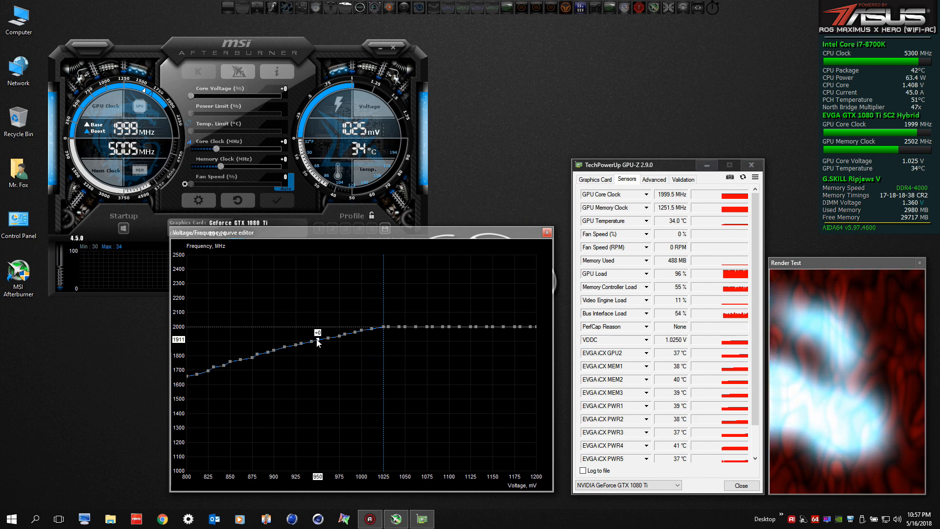
{"action": "mouse_move", "coordinate": [385, 265]}
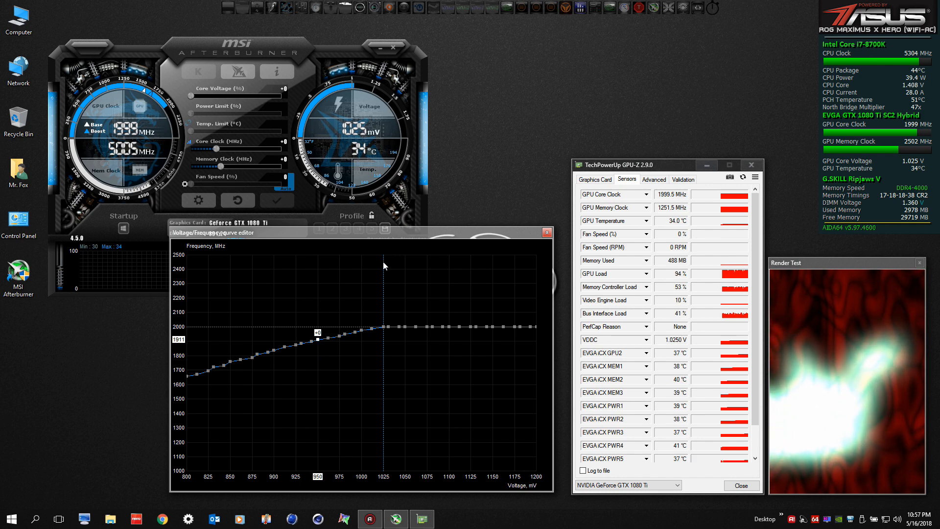
{"action": "mouse_move", "coordinate": [385, 328]}
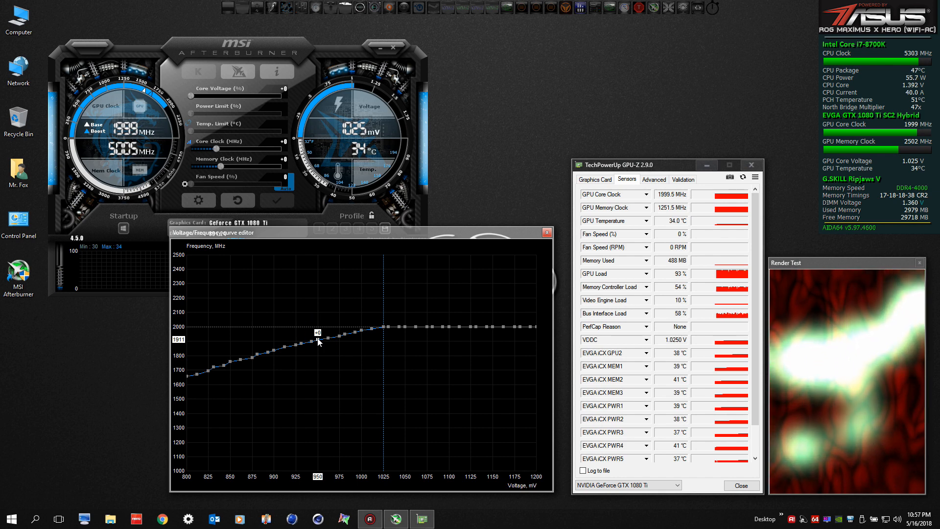
{"action": "left_click_drag", "start_coordinate": [318, 347], "coordinate": [318, 321]}
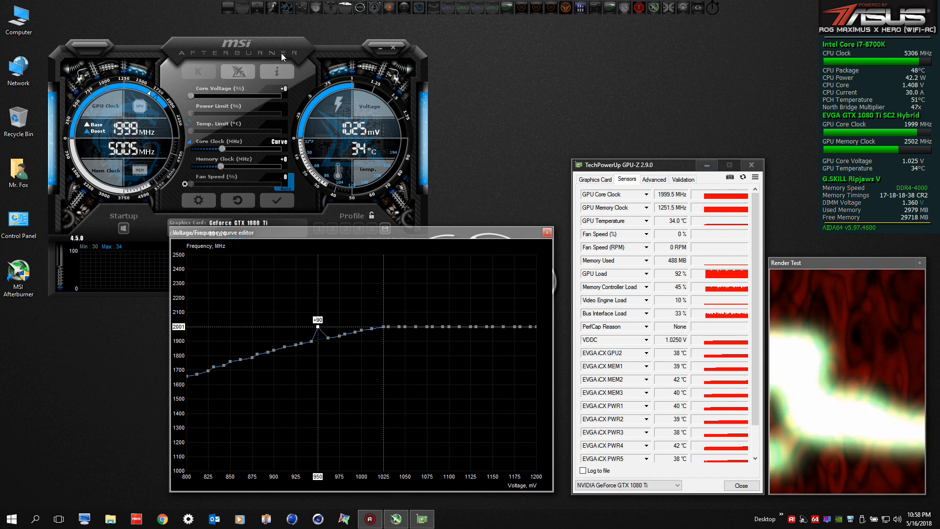
{"action": "left_click", "coordinate": [276, 201]}
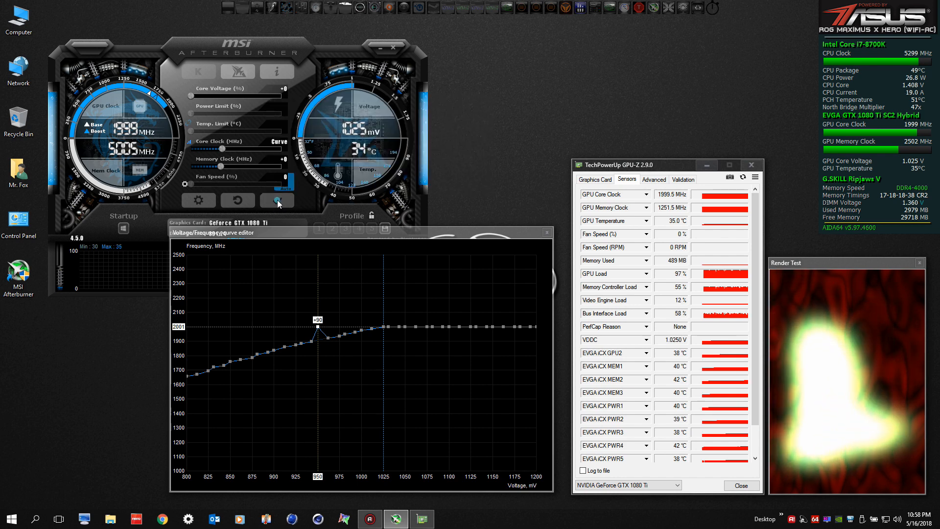
Apply the edited curve, capping the card at 2000 MHz and 950 mV
{"action": "left_click", "coordinate": [276, 200]}
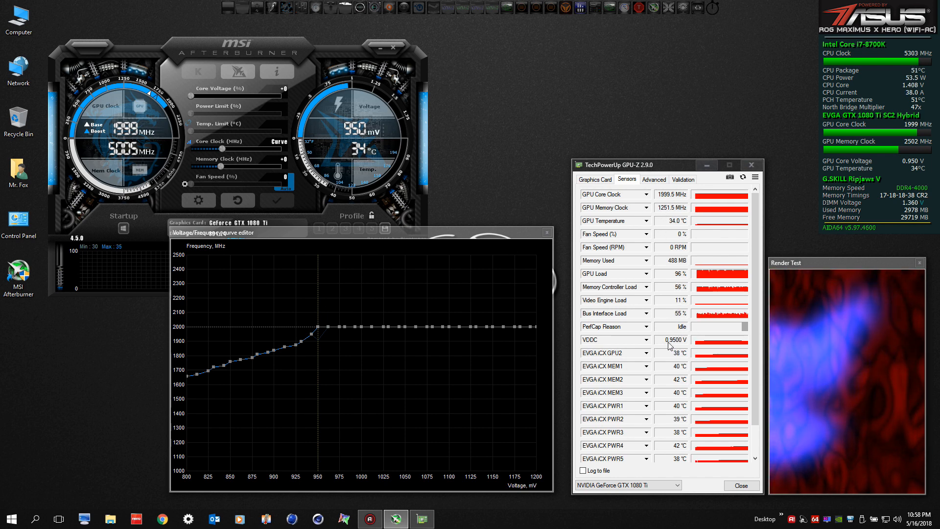
{"action": "mouse_move", "coordinate": [786, 308]}
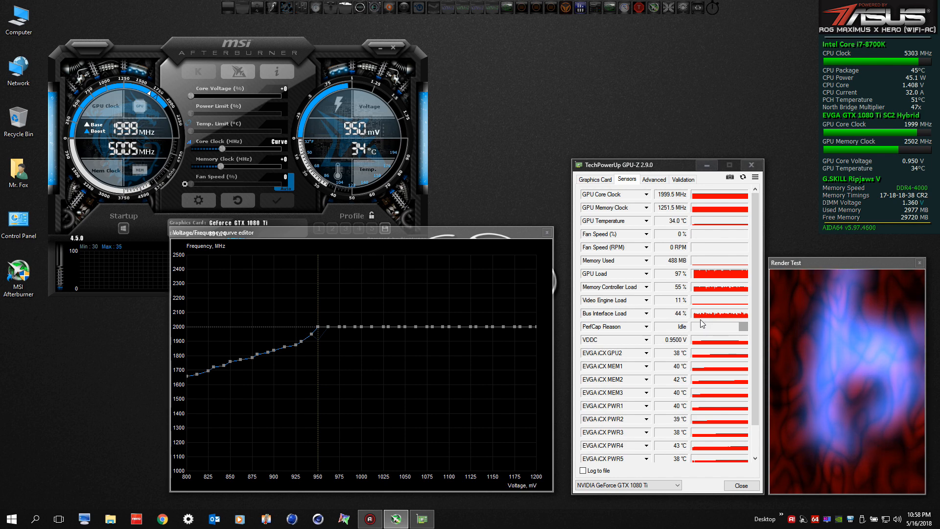
{"action": "mouse_move", "coordinate": [504, 350]}
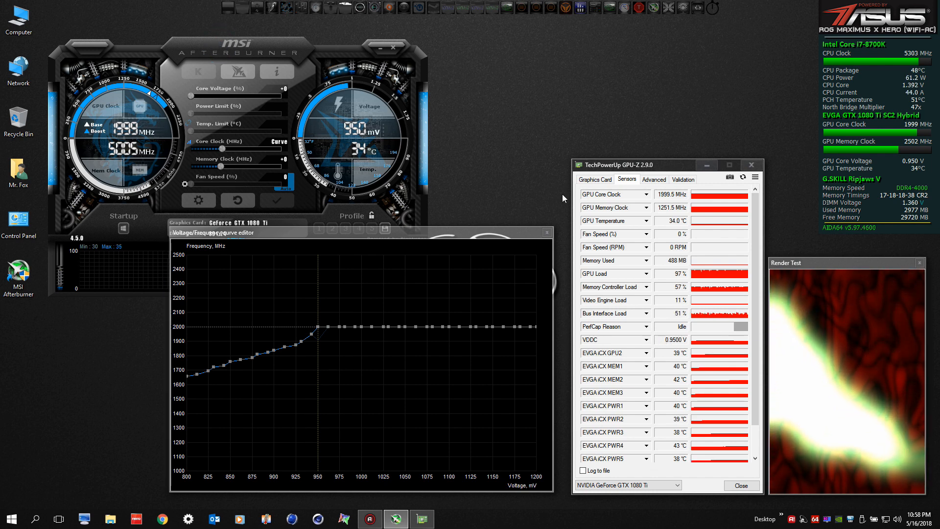
Hide Afterburner to the tray and restore it, curve editor closed, still at 950 mV
{"action": "left_click", "coordinate": [545, 232]}
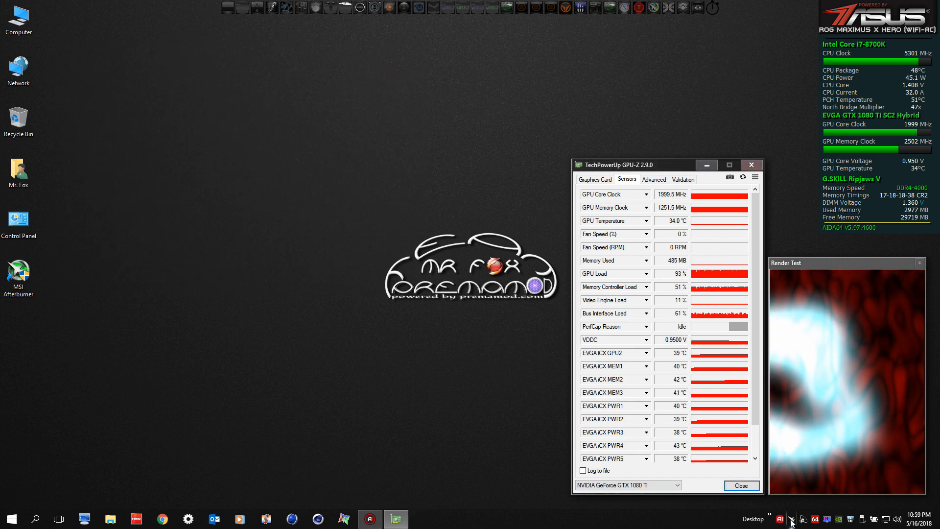
{"action": "right_click", "coordinate": [791, 520]}
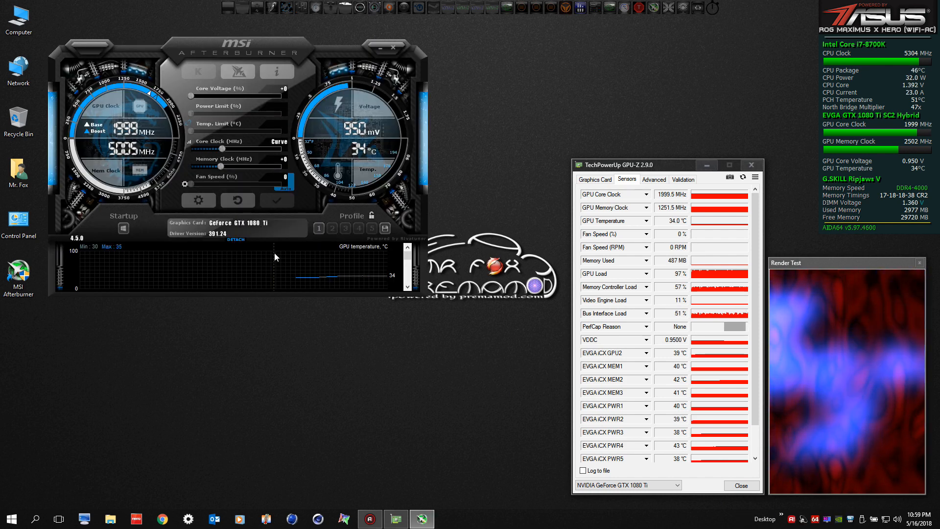
Reopen the curve editor and raise the 925 mV point to 2001 MHz
{"action": "left_click", "coordinate": [279, 143]}
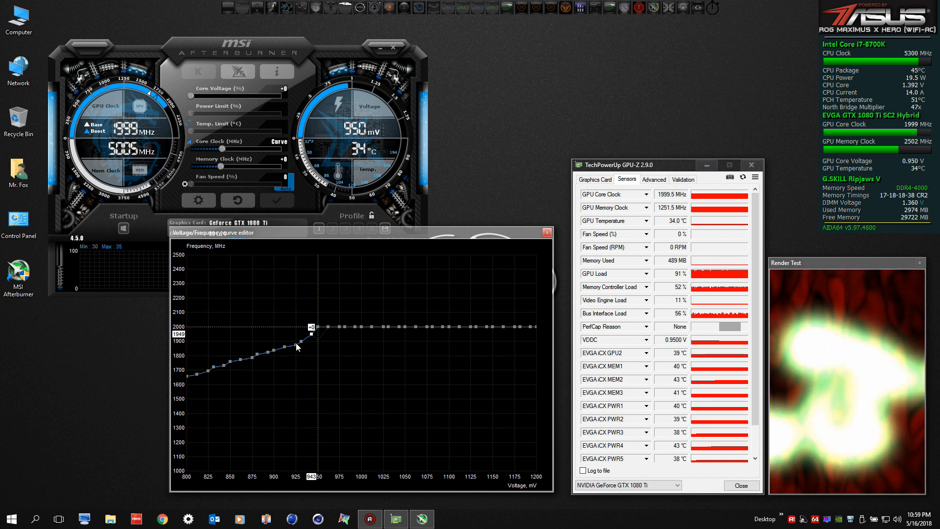
{"action": "left_click_drag", "start_coordinate": [309, 327], "coordinate": [295, 336]}
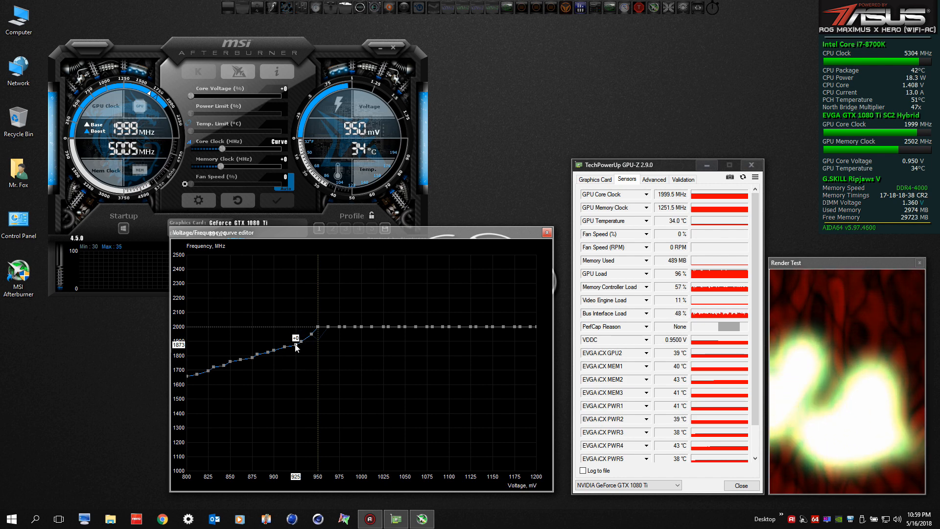
{"action": "left_click_drag", "start_coordinate": [294, 348], "coordinate": [297, 330]}
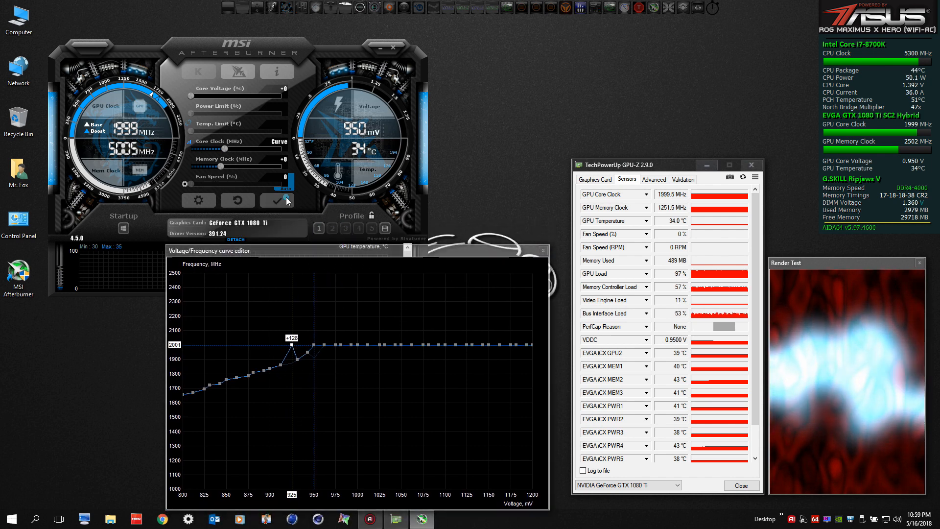
Apply the 925 mV curve, then revert to the default 1025 mV at 2000 MHz
{"action": "left_click", "coordinate": [275, 200]}
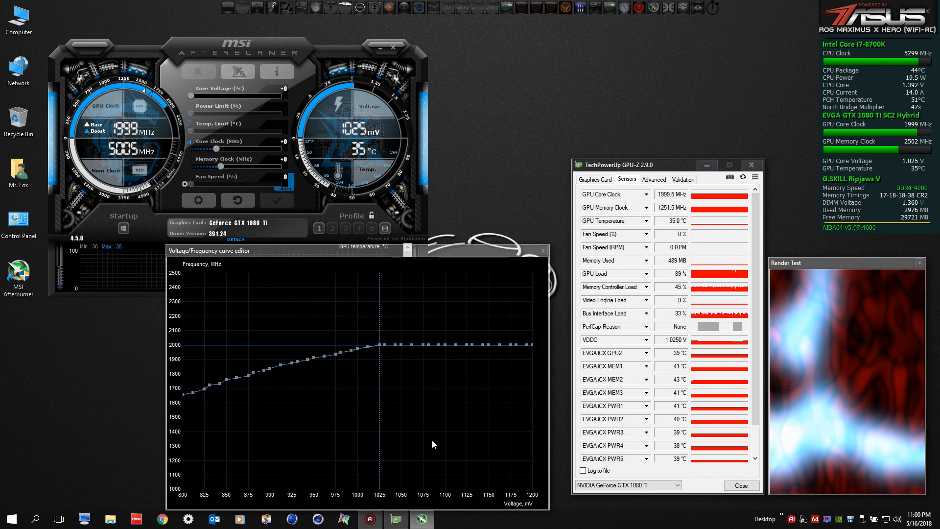
{"action": "mouse_move", "coordinate": [414, 361]}
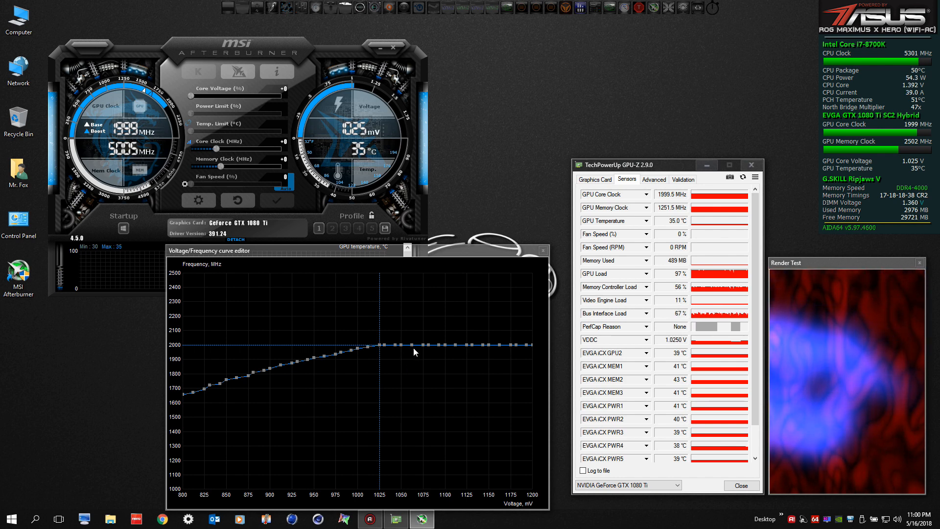
Raise the 1062 mV point by about +62 MHz and apply the 2050 MHz overclock
{"action": "left_click", "coordinate": [412, 344]}
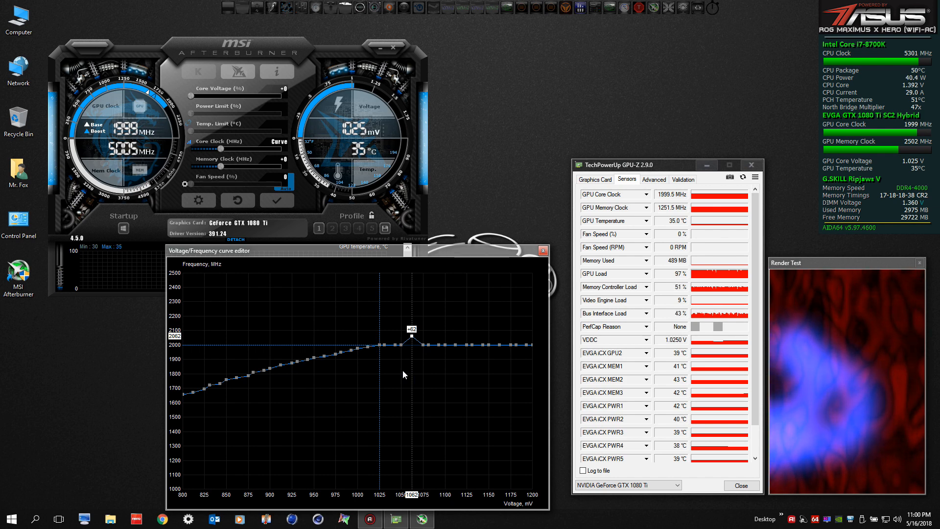
{"action": "left_click", "coordinate": [276, 200]}
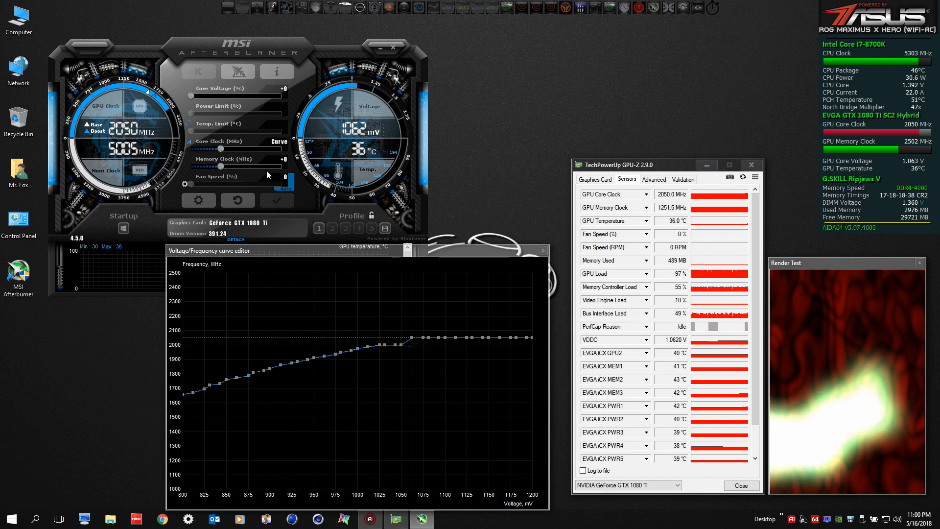
{"action": "mouse_move", "coordinate": [286, 163]}
{"action": "type", "text": "500"}
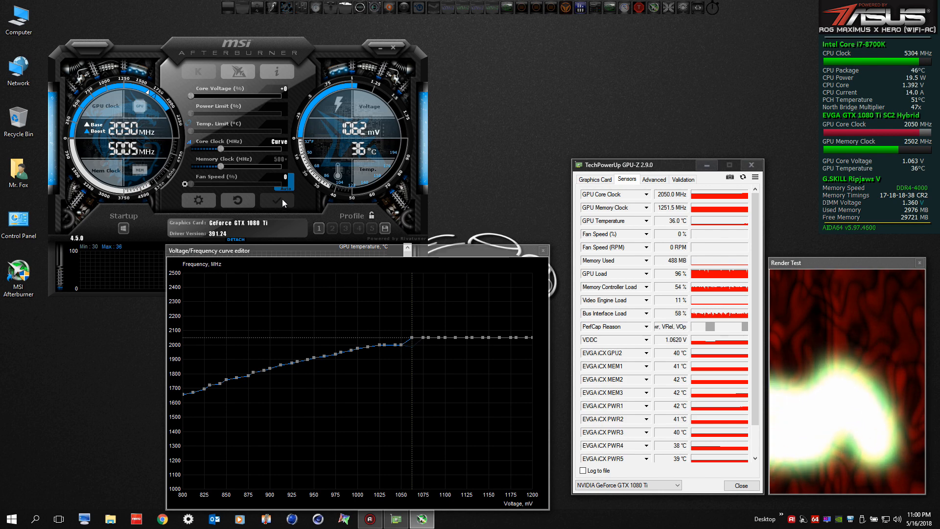
{"action": "left_click", "coordinate": [280, 200]}
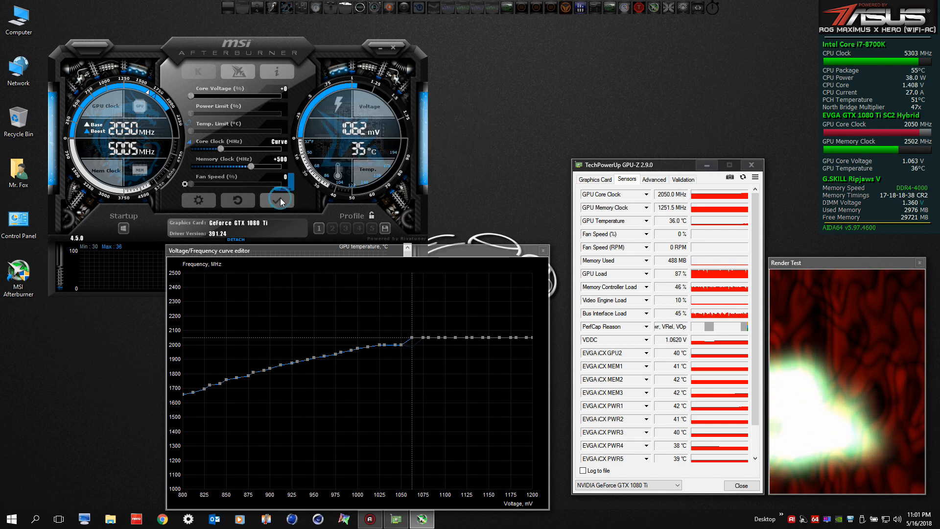
{"action": "left_click", "coordinate": [278, 200]}
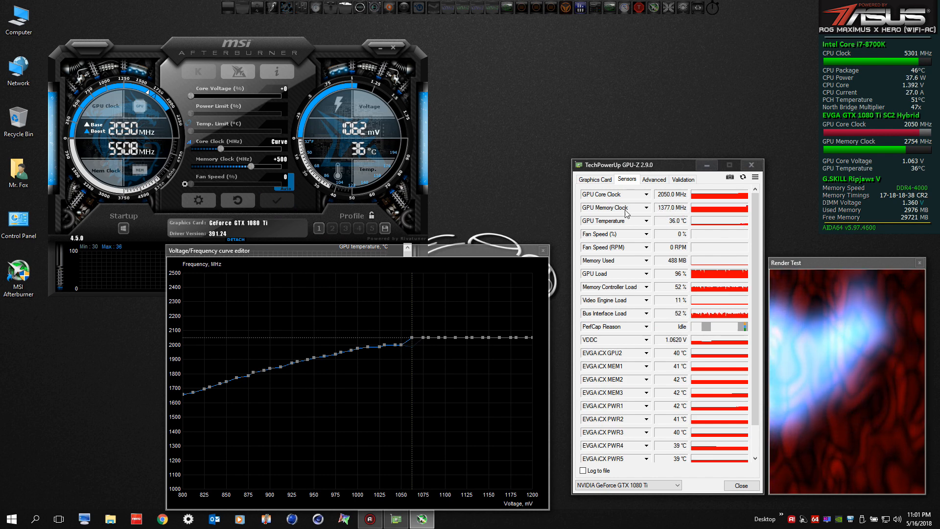
{"action": "mouse_move", "coordinate": [237, 201]}
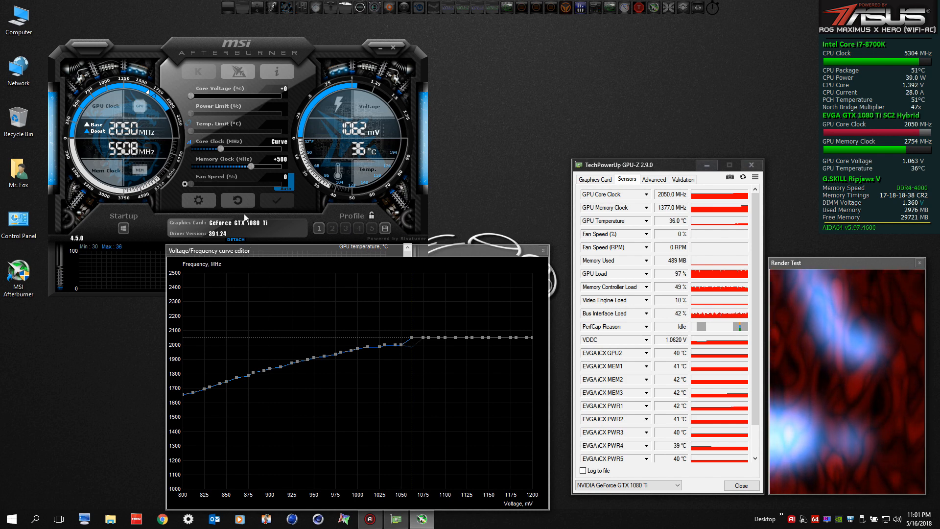
Open the MSI Afterburner properties from the Settings gear
{"action": "left_click", "coordinate": [237, 200]}
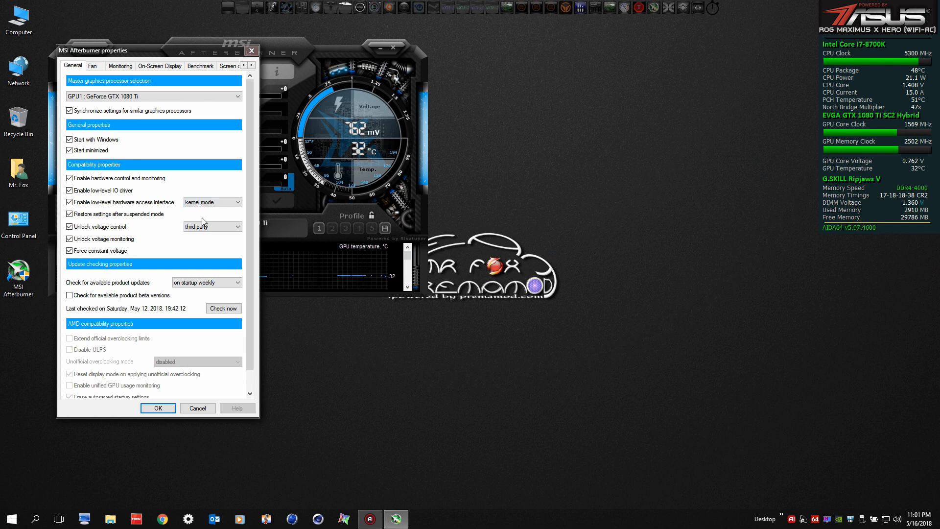
Choose 'Default EVGA PrecisionX 16 skin' in the User Interface settings
{"action": "left_click", "coordinate": [251, 65]}
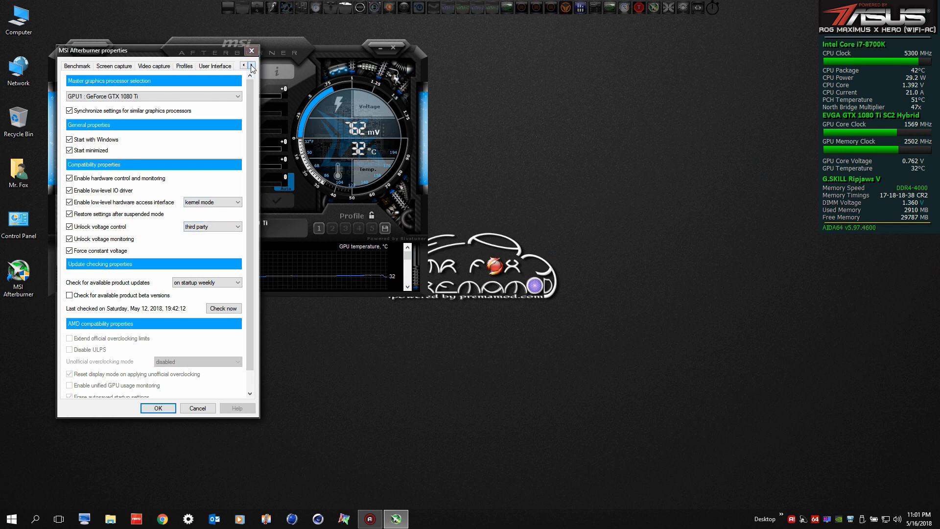
{"action": "left_click", "coordinate": [214, 65]}
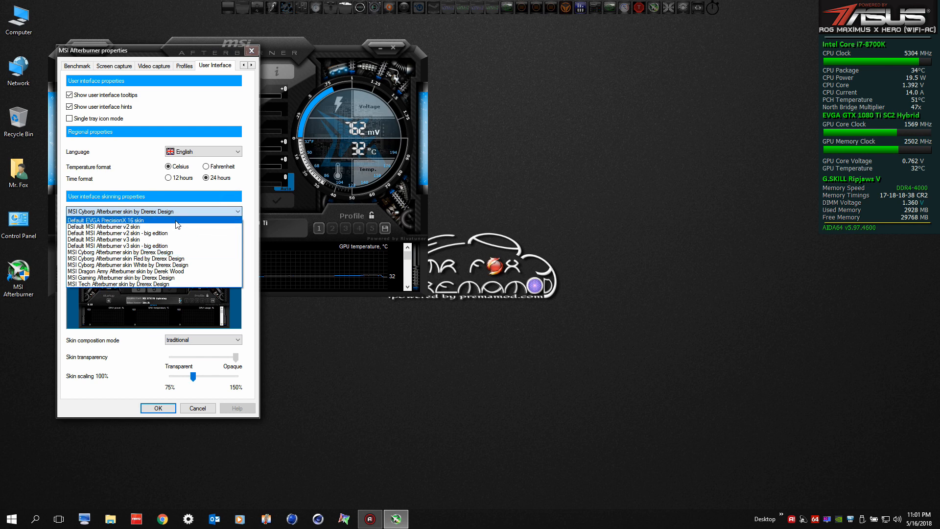
{"action": "left_click", "coordinate": [104, 219]}
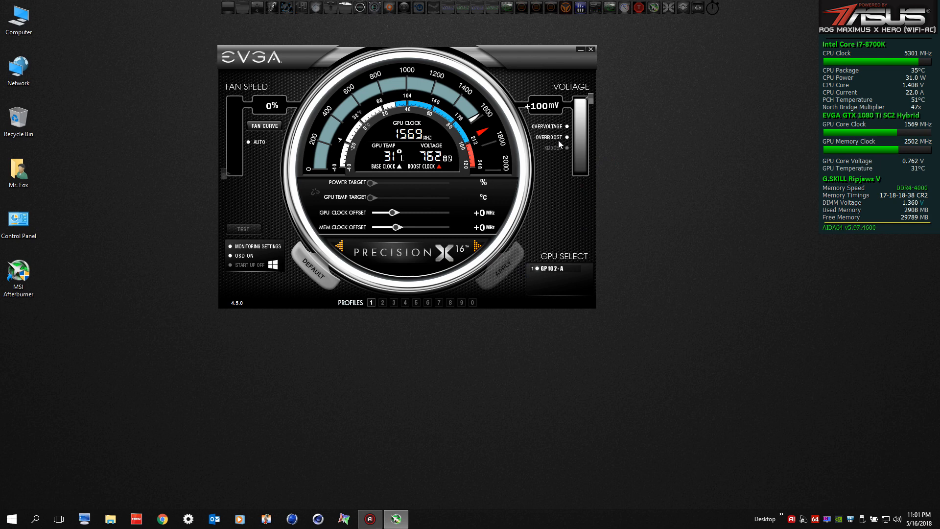
{"action": "mouse_move", "coordinate": [563, 153]}
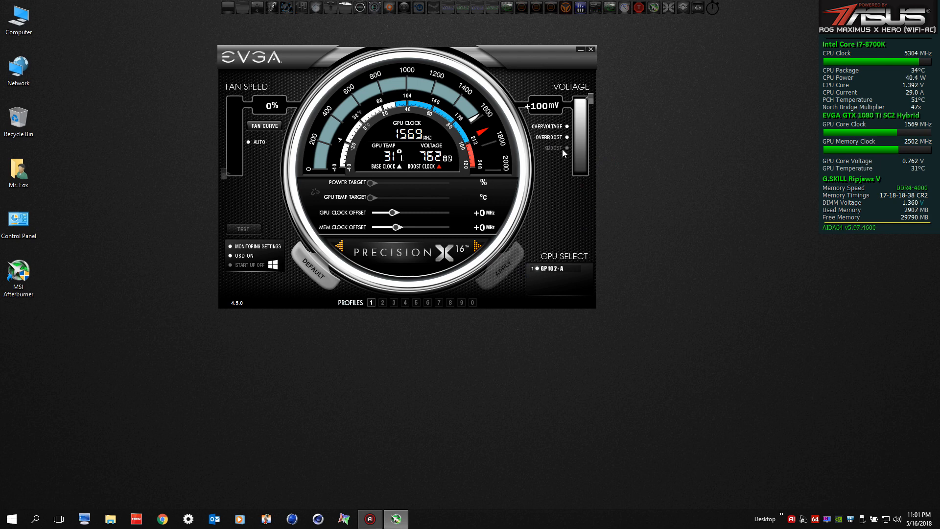
Enable KBoost in the Precision X skin and decline the reboot prompt
{"action": "left_click", "coordinate": [566, 148]}
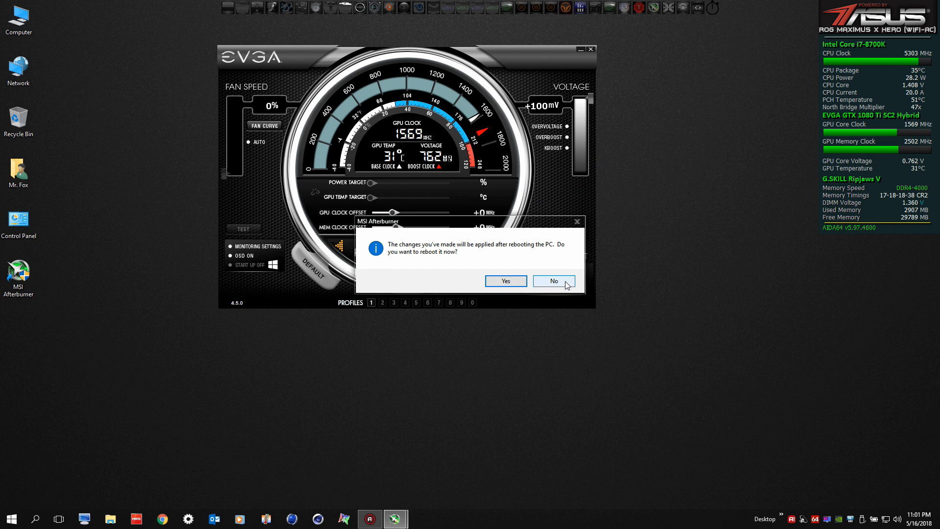
{"action": "left_click", "coordinate": [553, 281]}
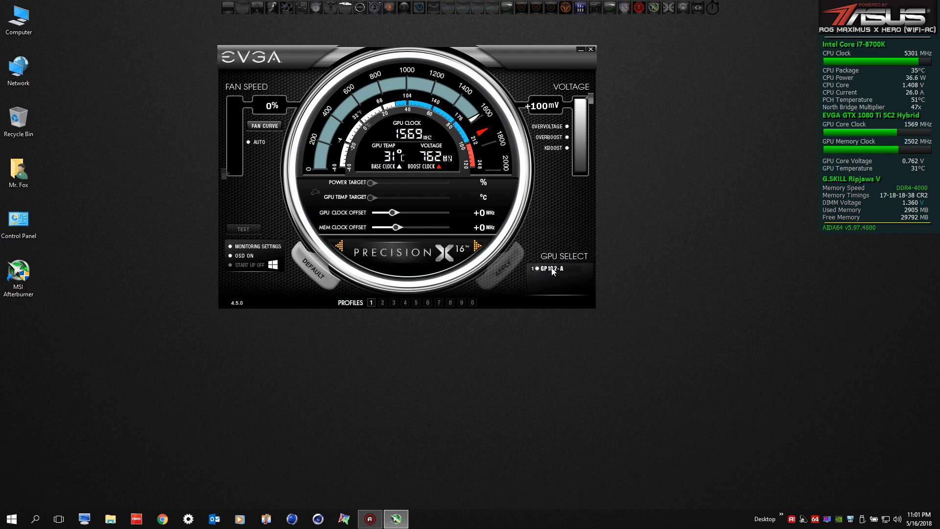
{"action": "mouse_move", "coordinate": [654, 35]}
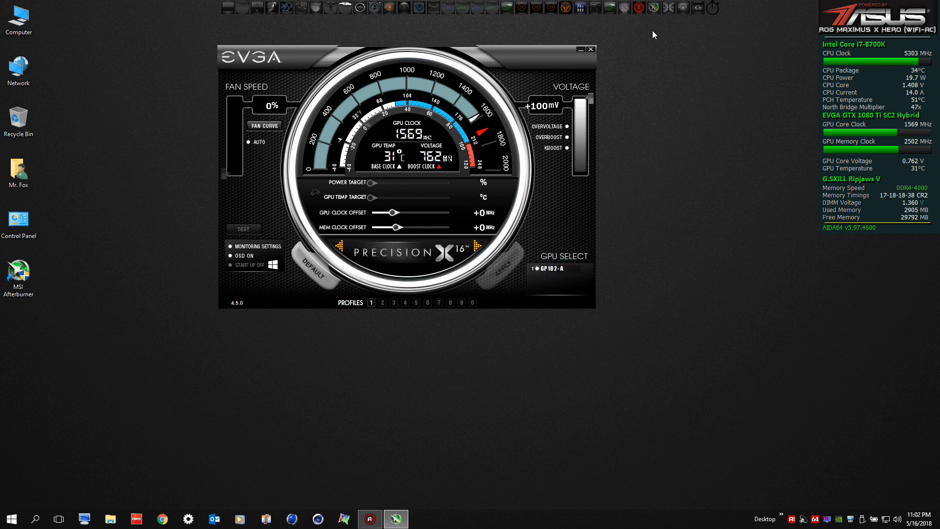
{"action": "mouse_move", "coordinate": [608, 8]}
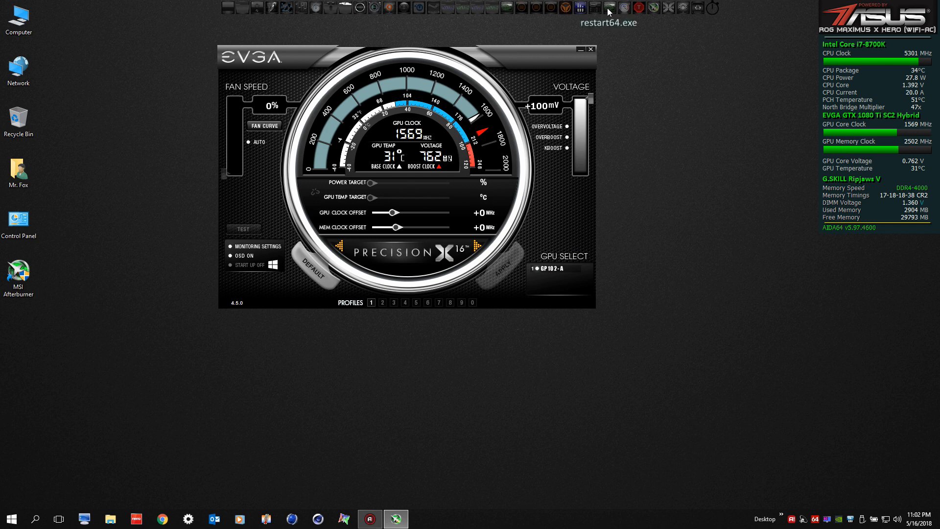
{"action": "right_click", "coordinate": [609, 8]}
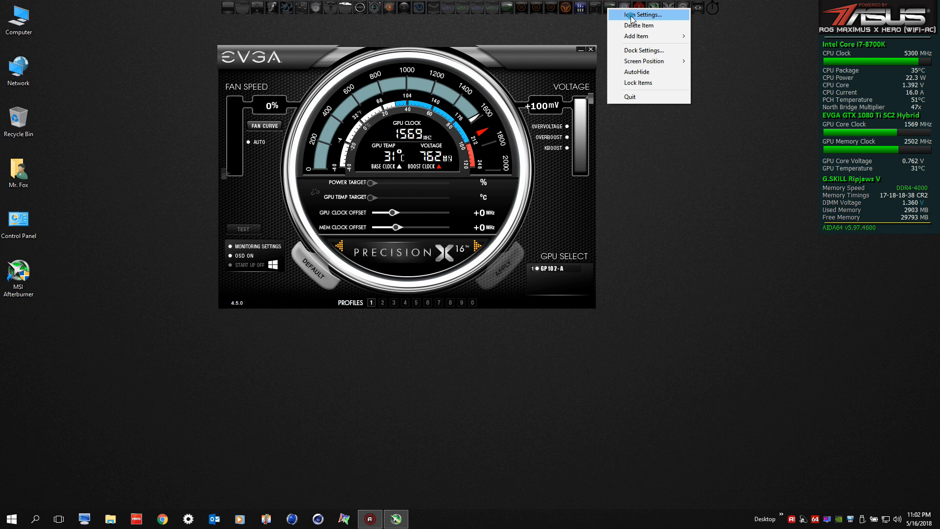
{"action": "left_click", "coordinate": [641, 14]}
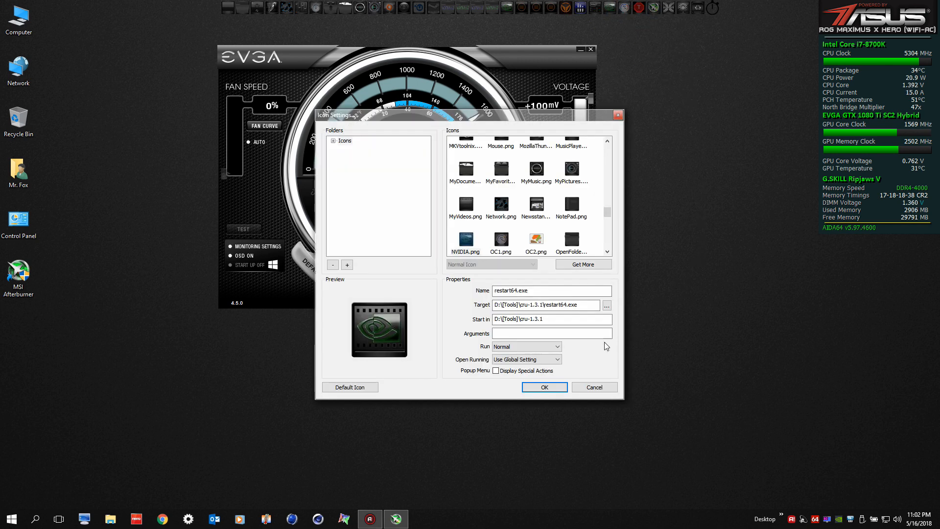
{"action": "left_click", "coordinate": [607, 304]}
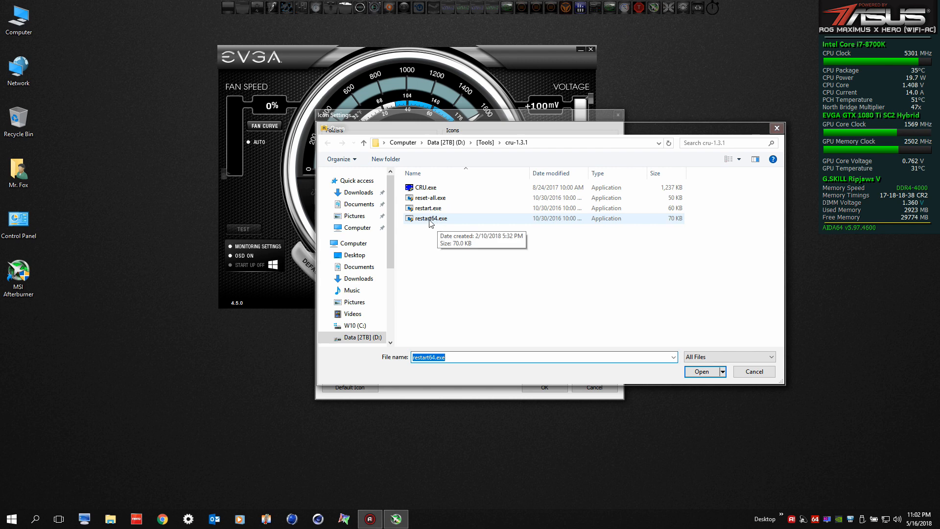
{"action": "mouse_move", "coordinate": [491, 232]}
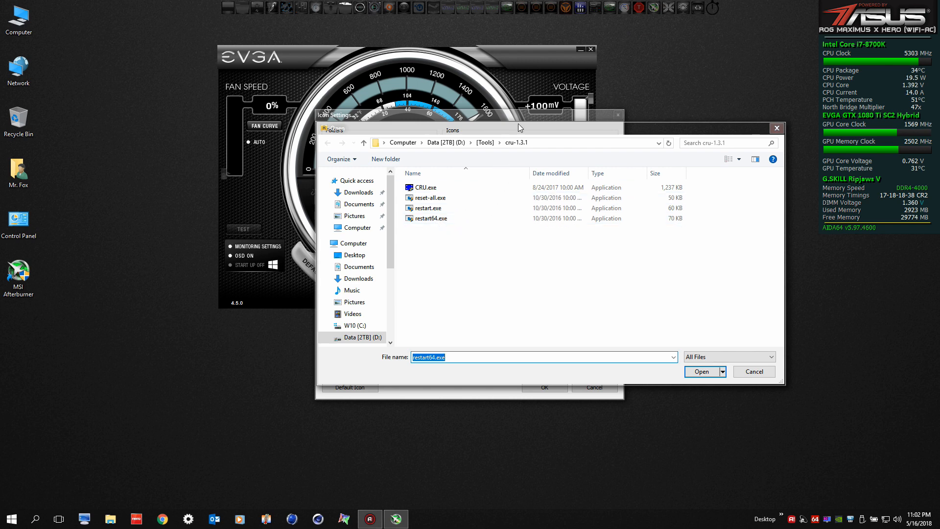
{"action": "left_click", "coordinate": [431, 217]}
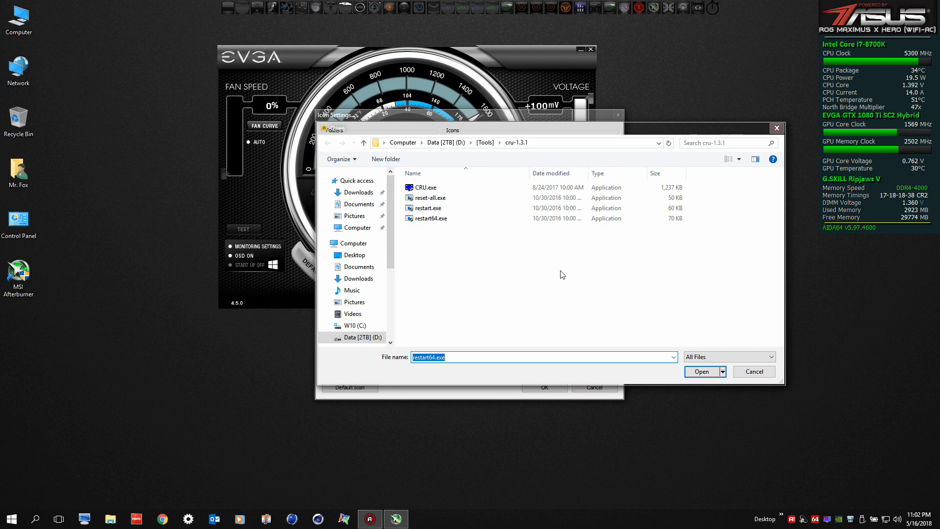
{"action": "left_click", "coordinate": [702, 371]}
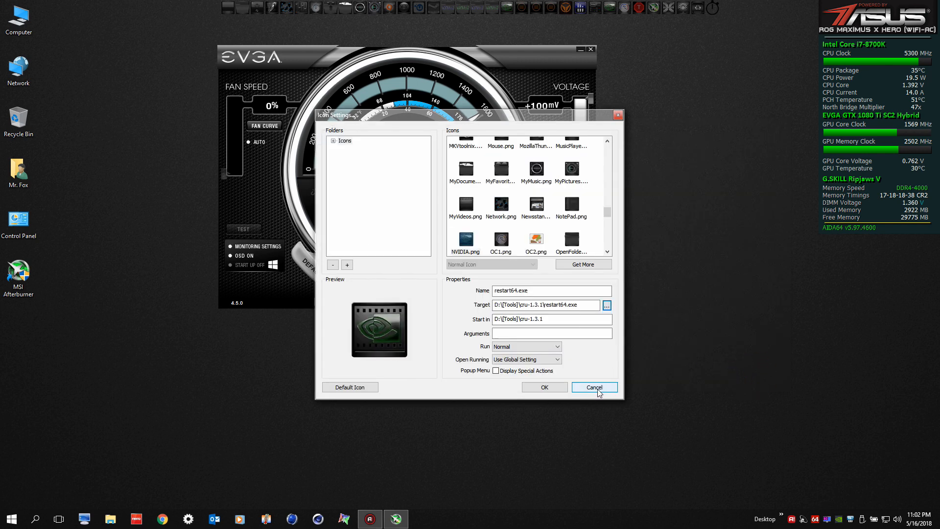
{"action": "left_click", "coordinate": [594, 387]}
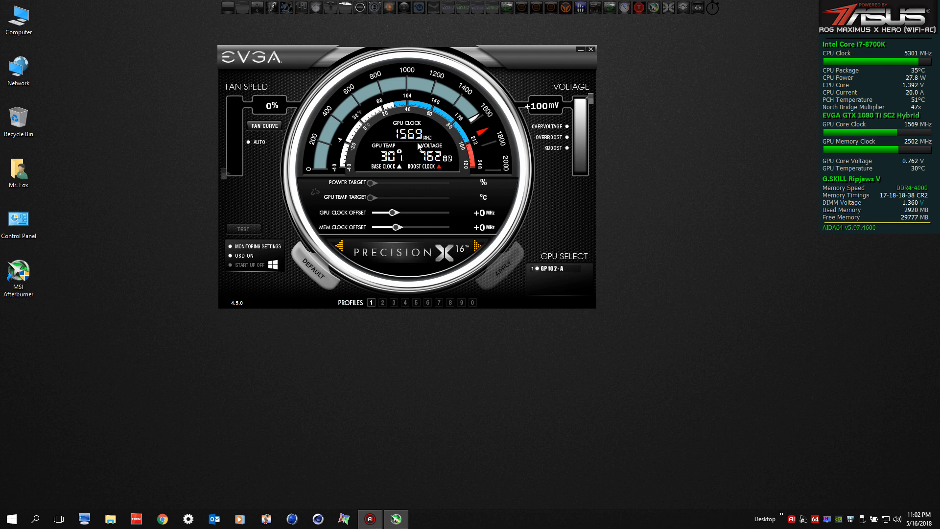
{"action": "mouse_move", "coordinate": [807, 123]}
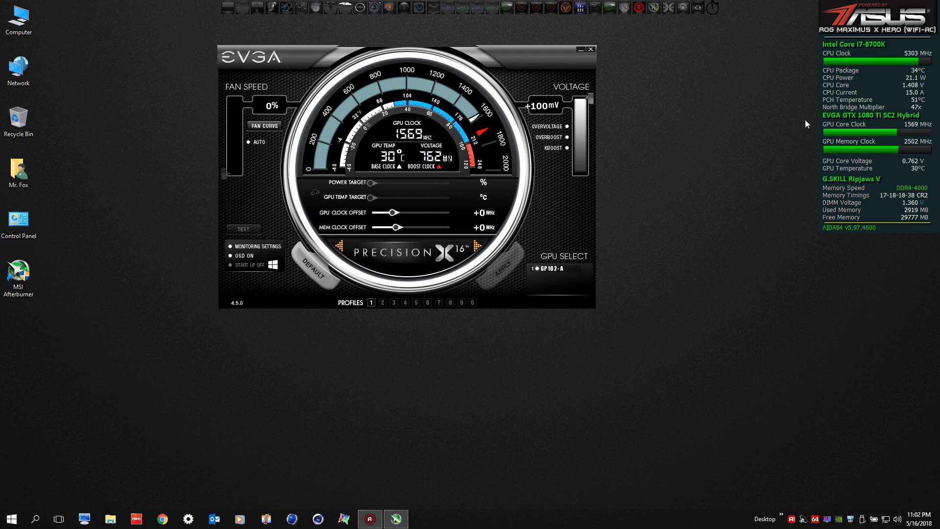
{"action": "mouse_move", "coordinate": [762, 151]}
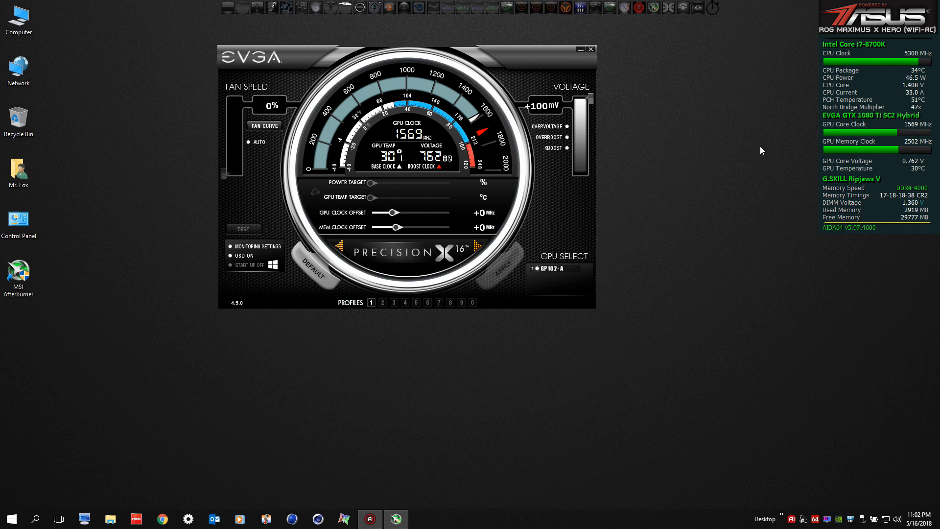
{"action": "mouse_move", "coordinate": [753, 154]}
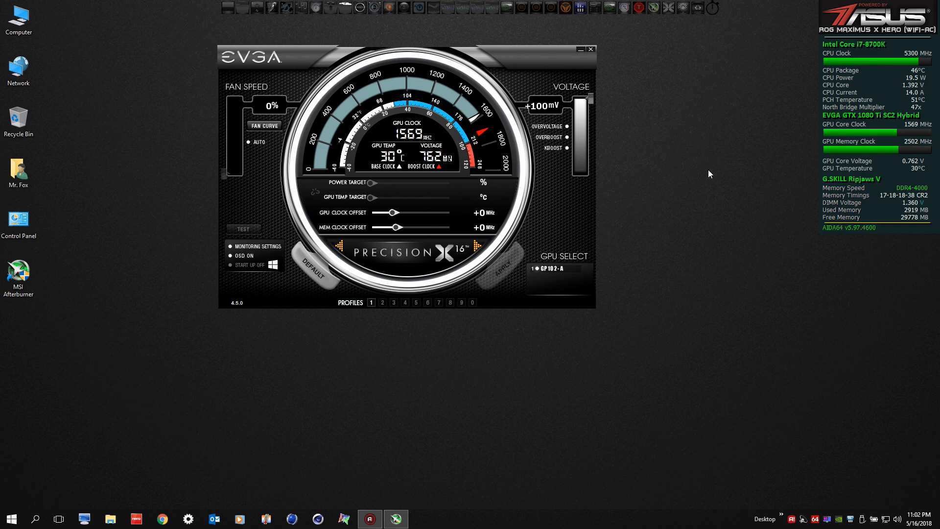
{"action": "mouse_move", "coordinate": [640, 224]}
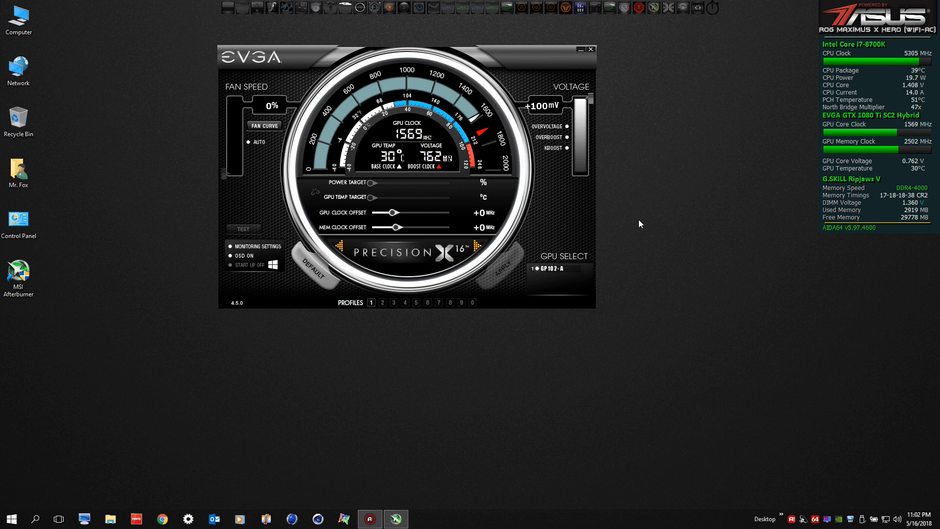
{"action": "mouse_move", "coordinate": [559, 243]}
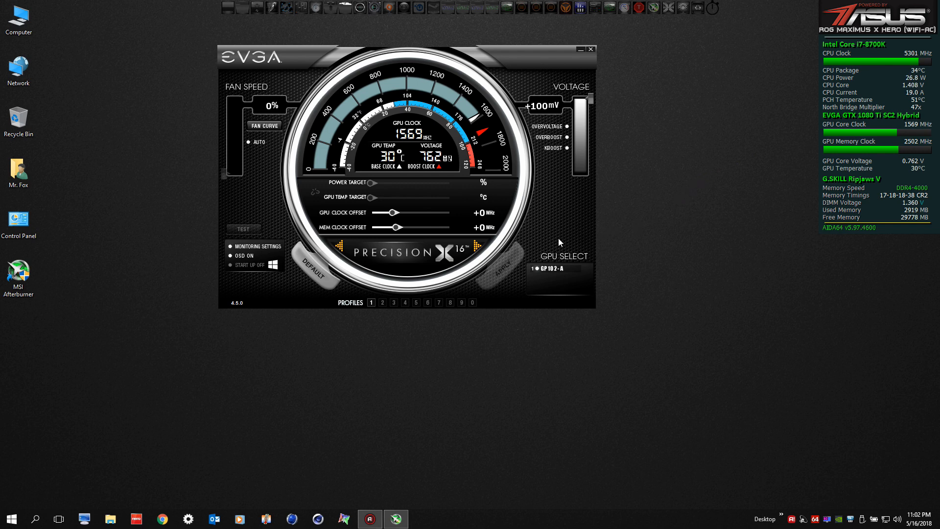
{"action": "mouse_move", "coordinate": [567, 244]}
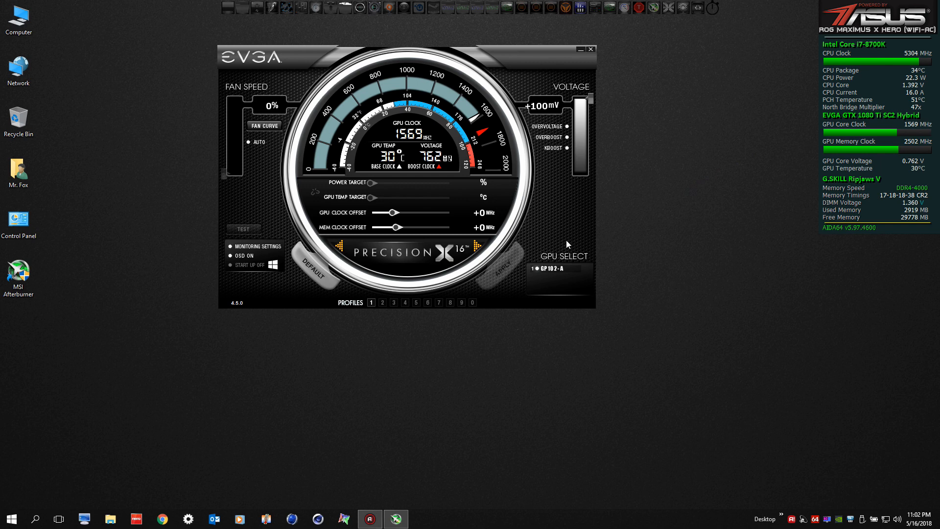
{"action": "mouse_move", "coordinate": [553, 171]}
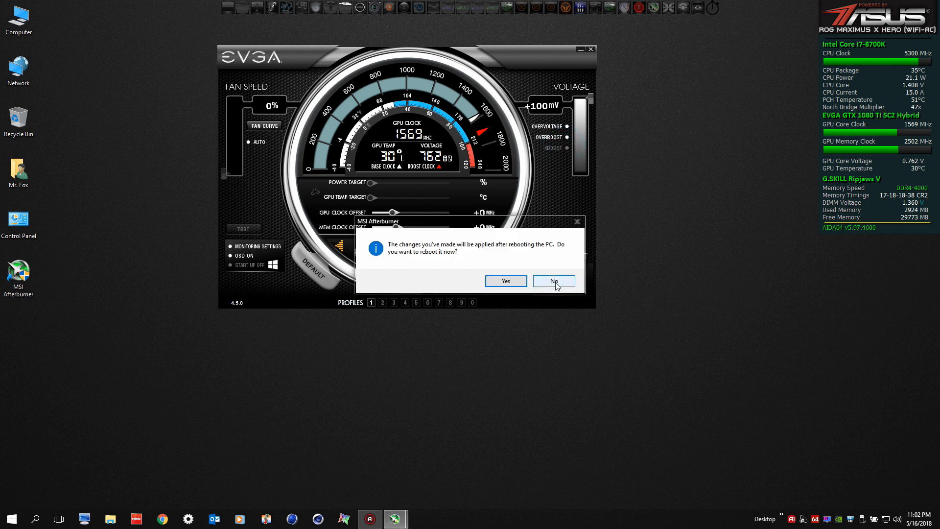
Decline the reboot prompt after disabling KBoost
{"action": "left_click", "coordinate": [552, 281]}
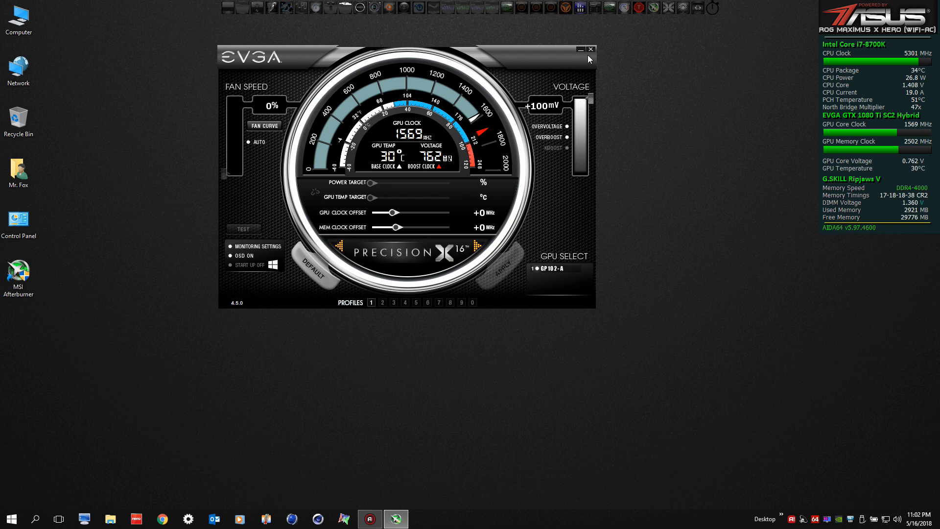
{"action": "mouse_move", "coordinate": [574, 122]}
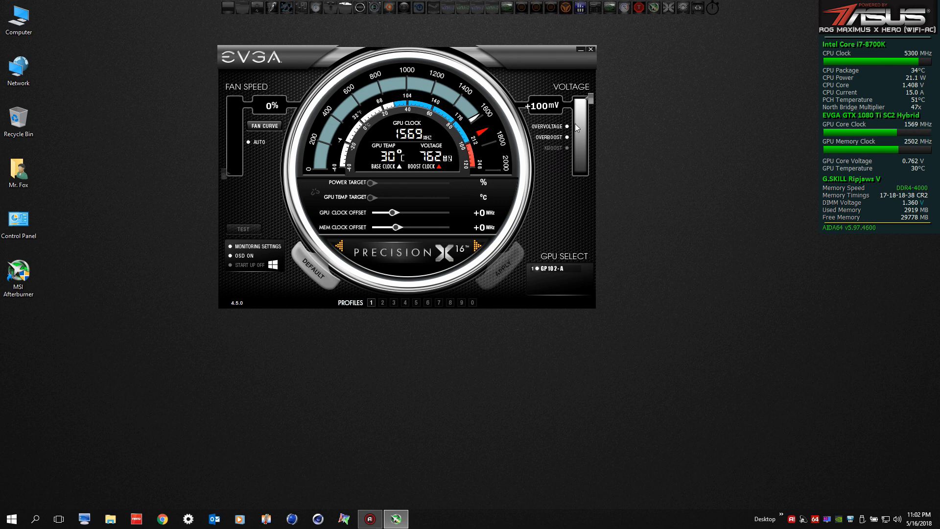
{"action": "mouse_move", "coordinate": [577, 142]}
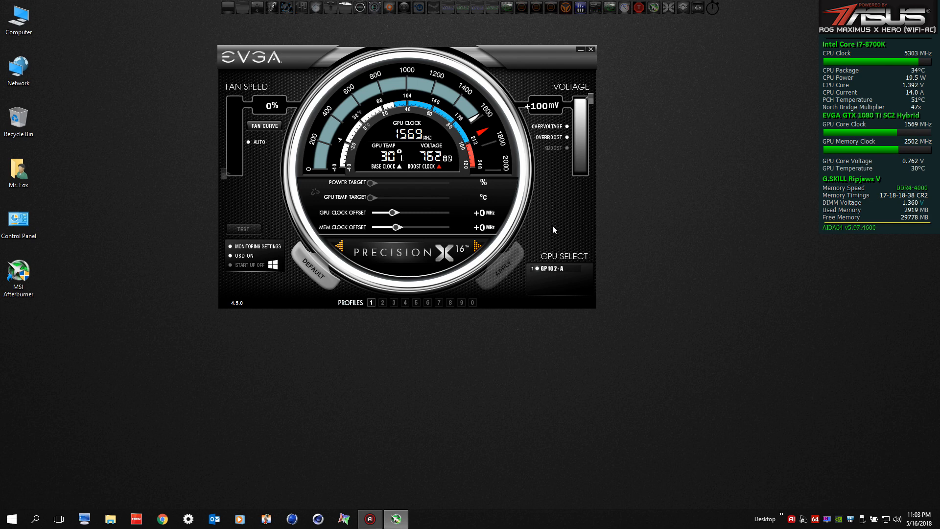
{"action": "mouse_move", "coordinate": [556, 251]}
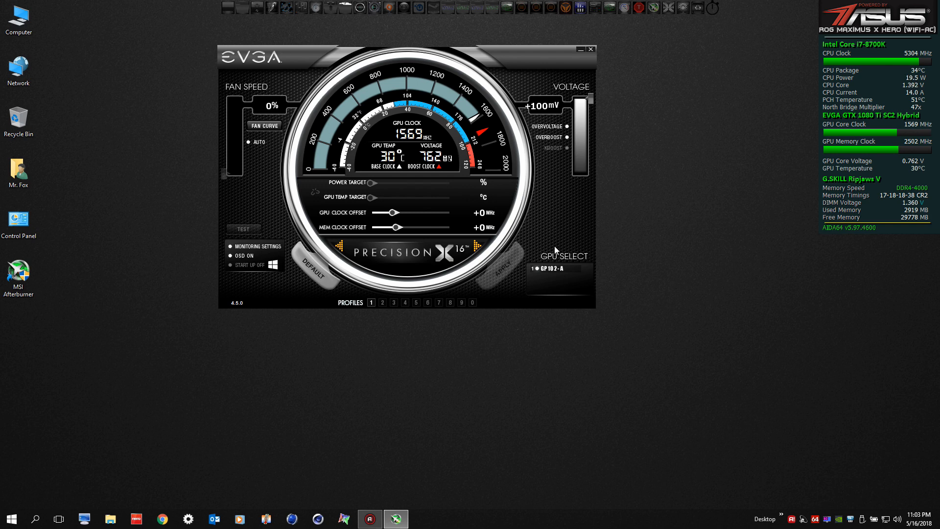
{"action": "mouse_move", "coordinate": [558, 230]}
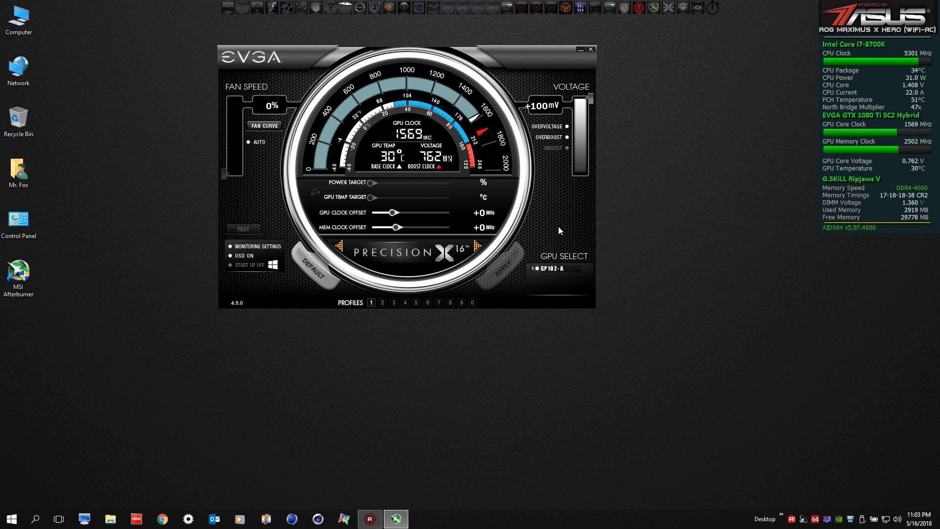